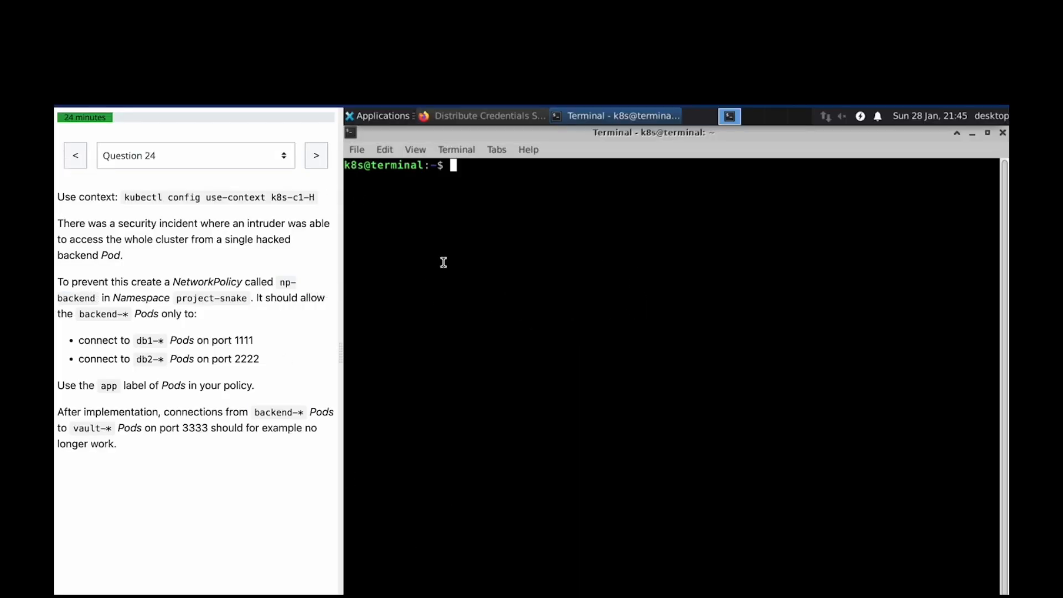
- Switch the kubectl context to the k8s-c1-H cluster
type("kubectl config use-context k8s-c1-H")
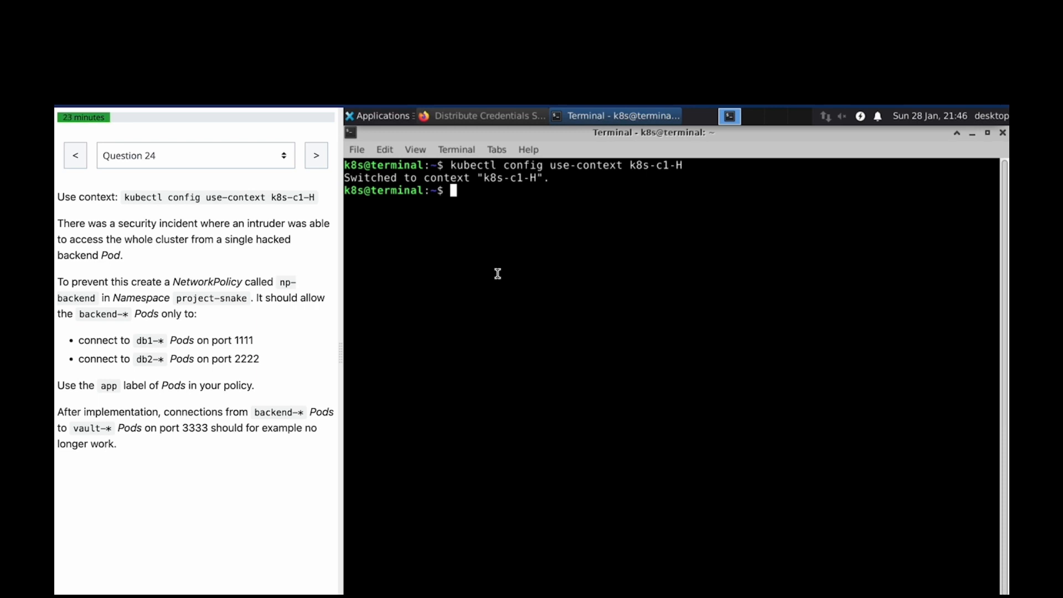
mouse_move(542, 297)
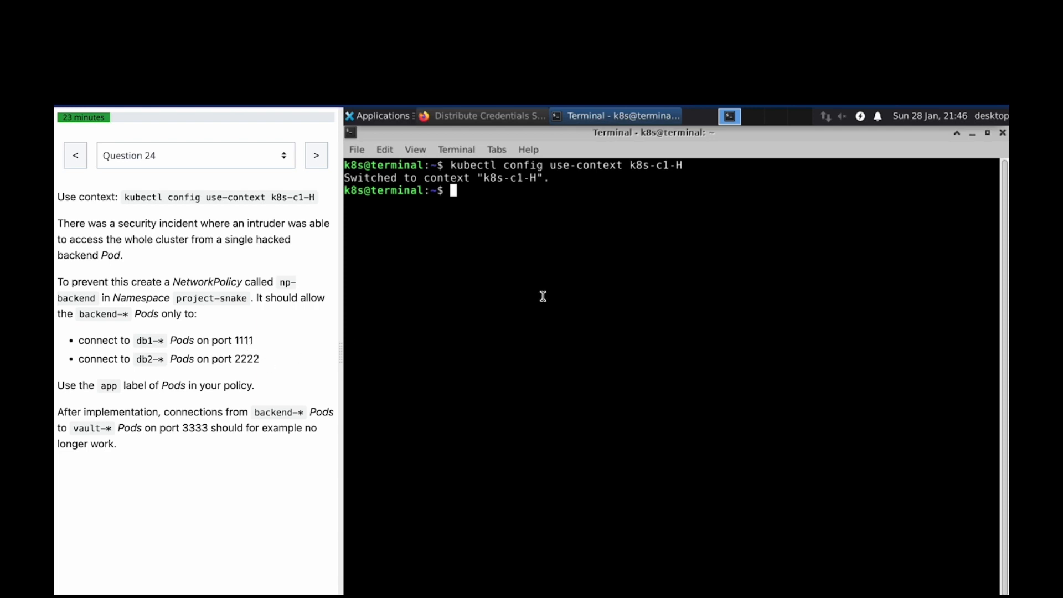
mouse_move(150, 397)
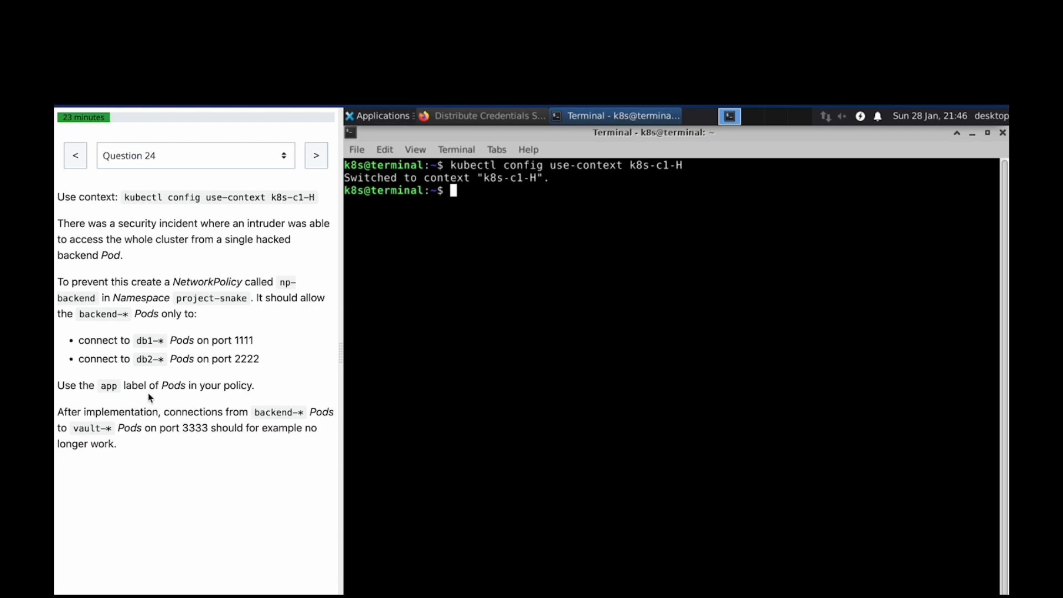
mouse_move(423, 355)
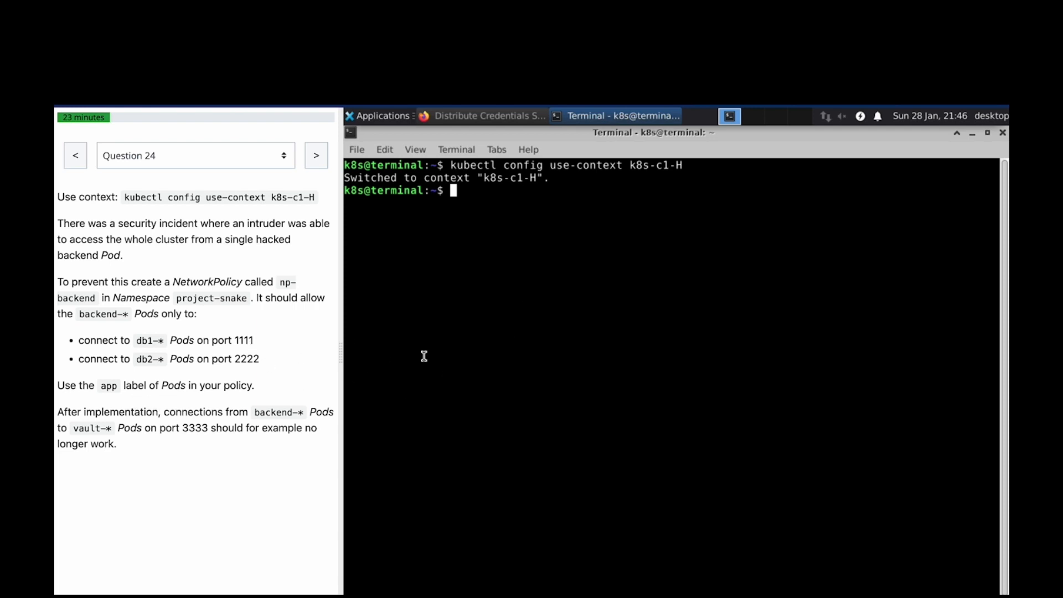
mouse_move(126, 427)
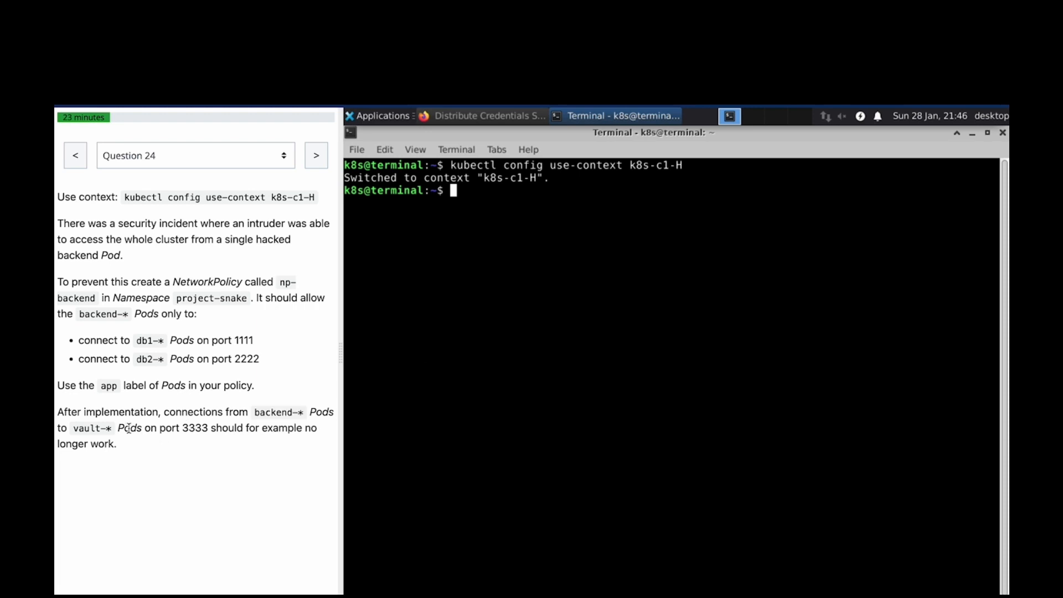
- List the pods in the project-snake namespace
type("k")
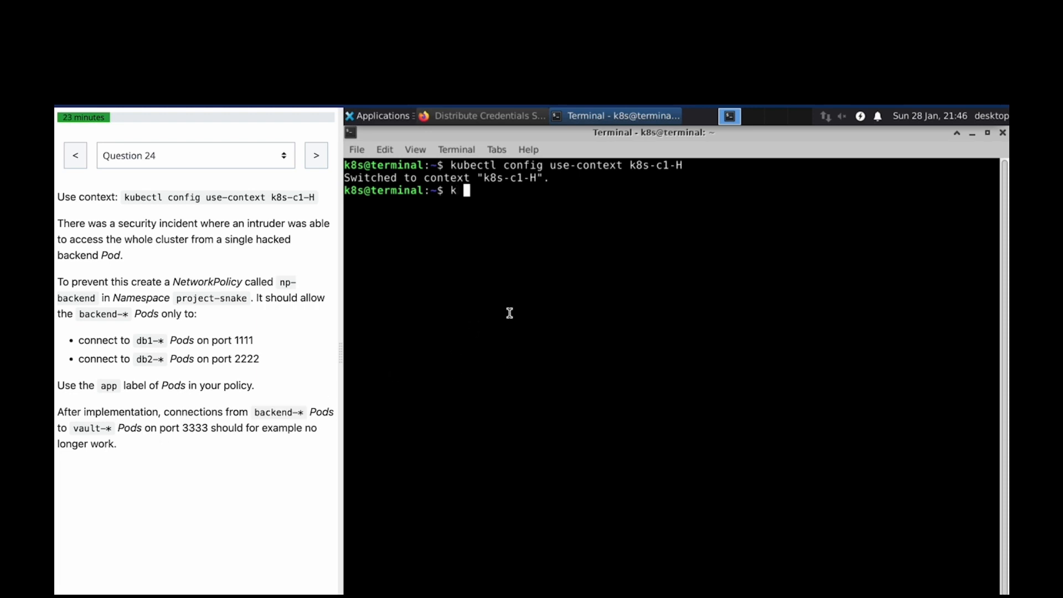
type("geyt pod")
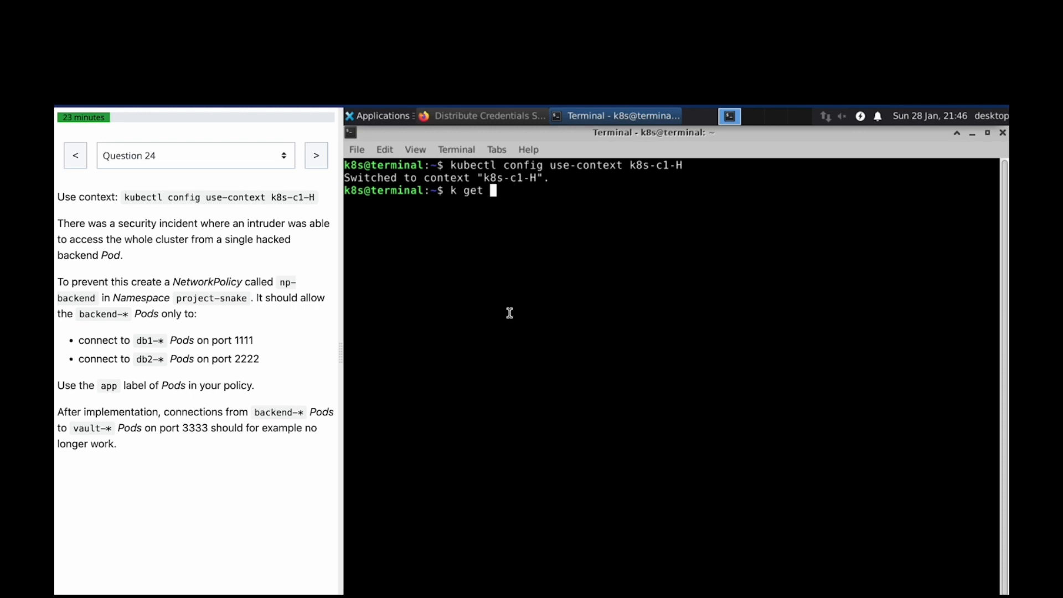
type("pods -n")
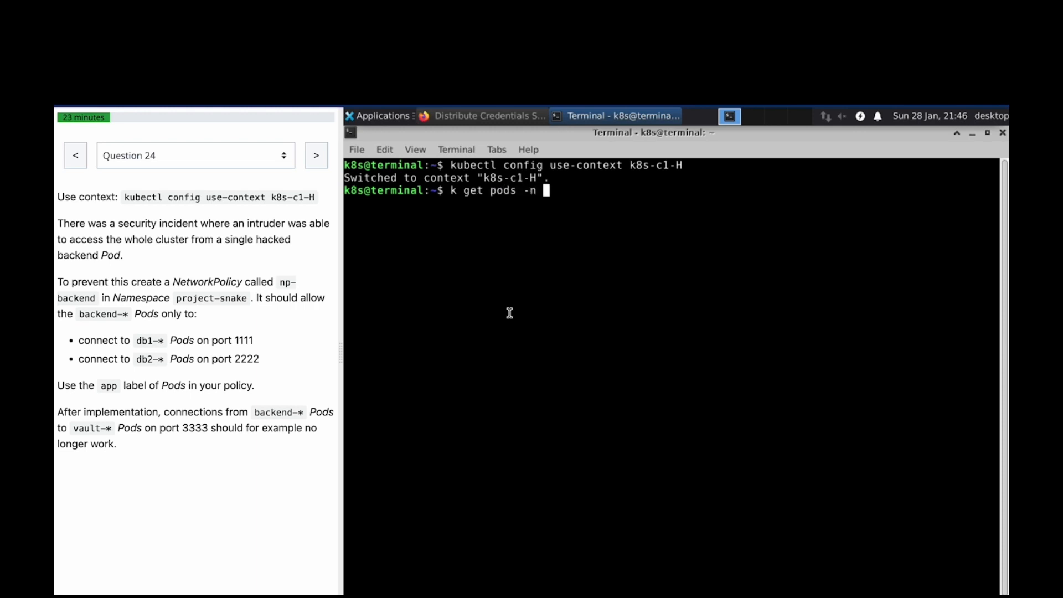
type("project-sn")
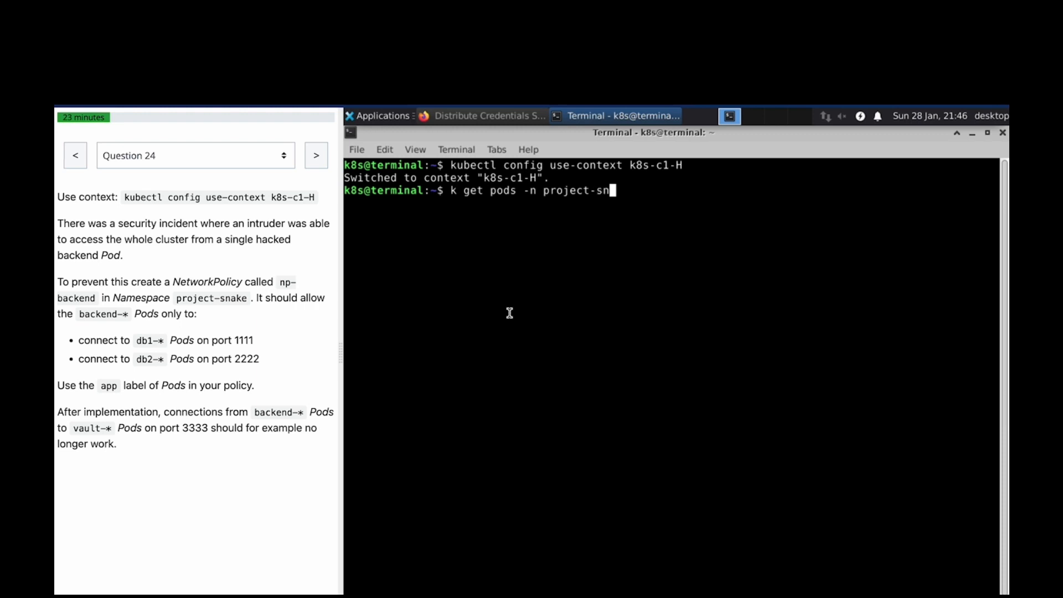
key("Return")
type("k exec -")
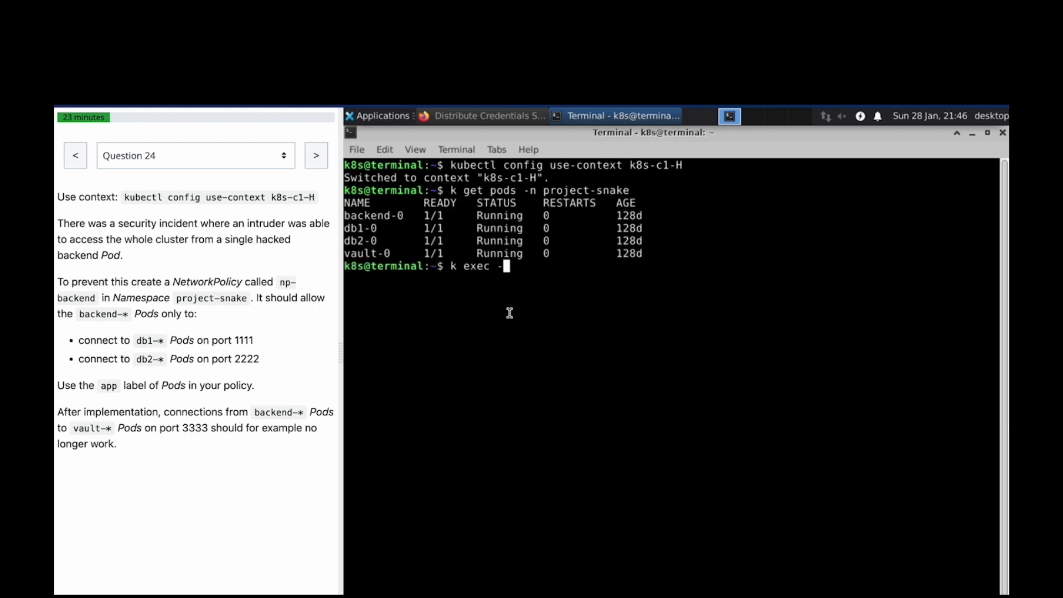
- List the project-snake pods again with -o wide to show the IPs of backend-0, db1-0, db2-0 and vault-0
type("it")
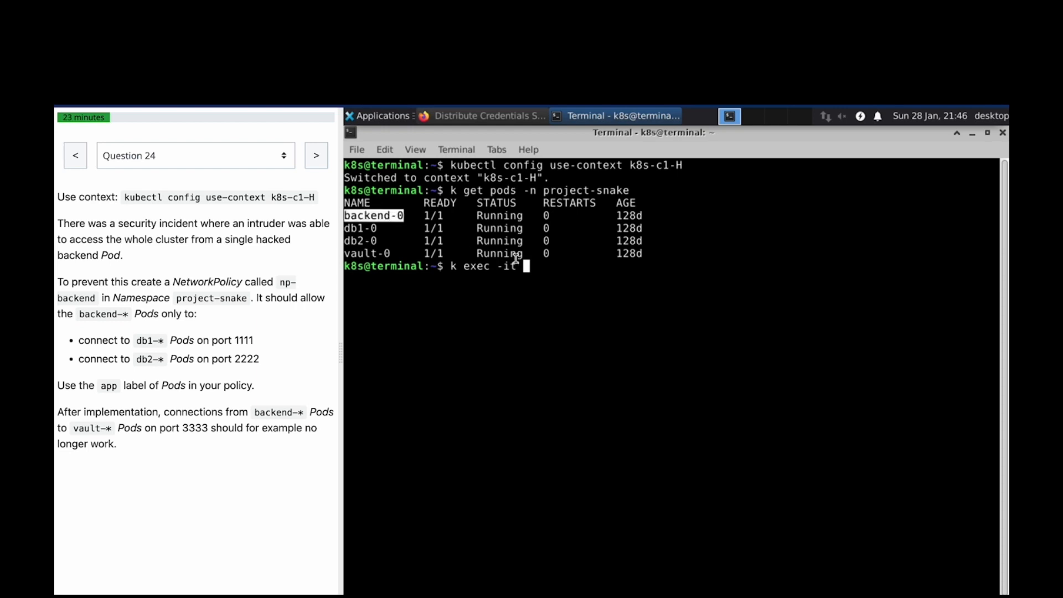
type("backend-0")
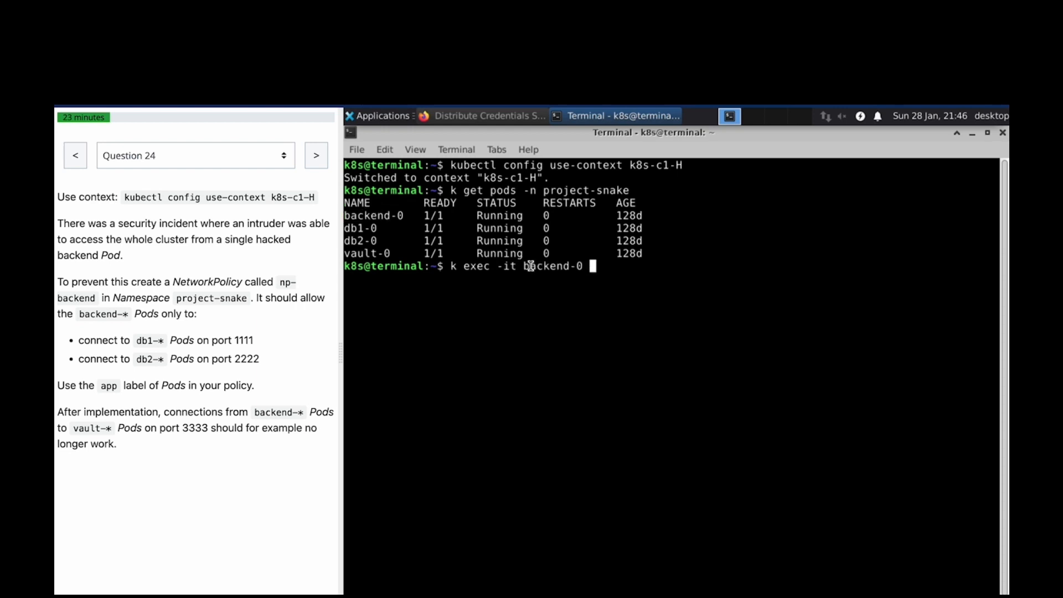
type("-n k")
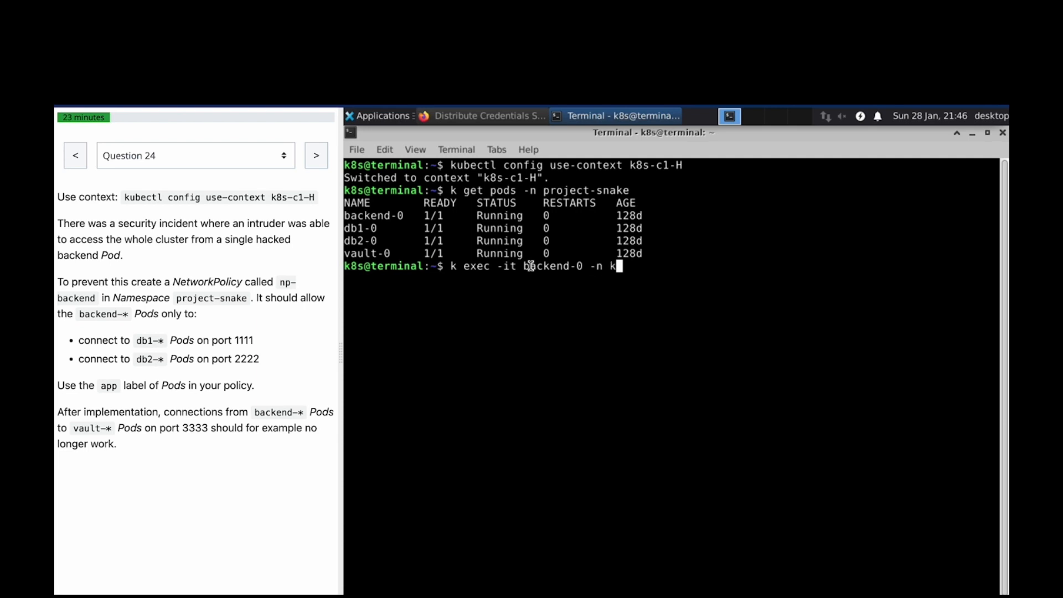
type("roject-")
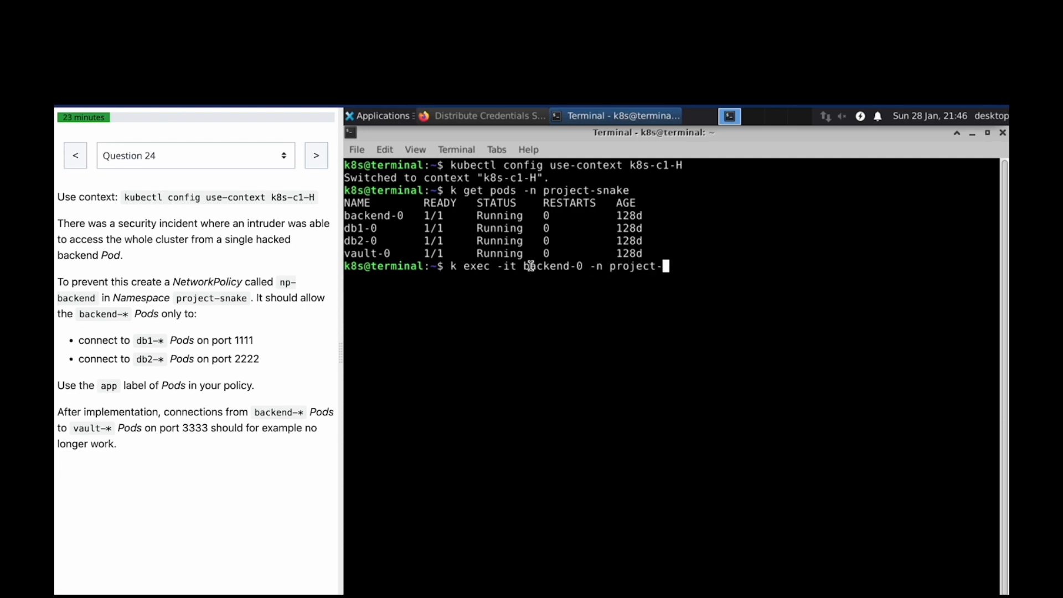
type("snake")
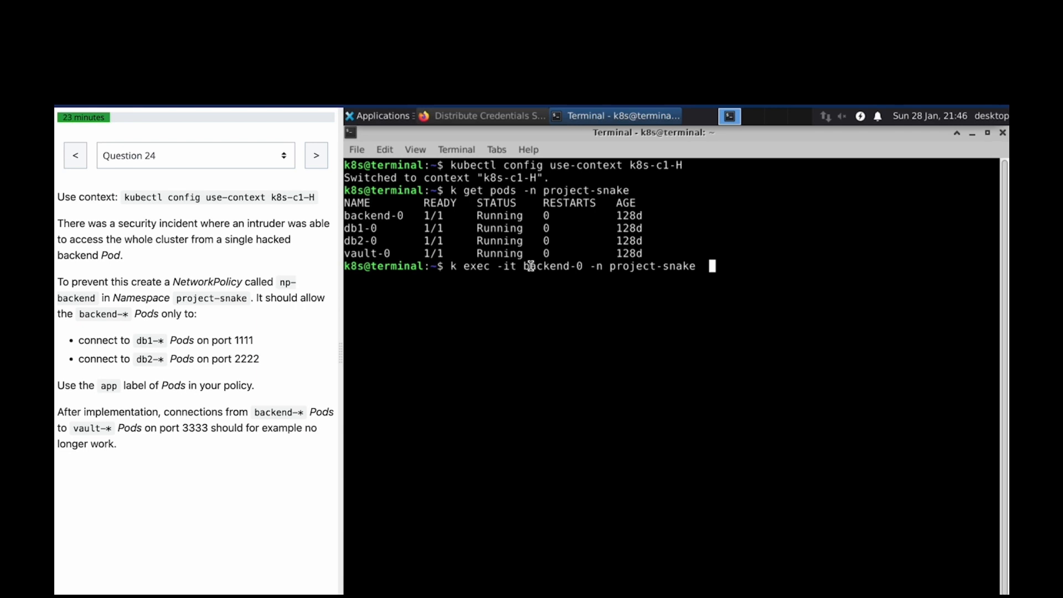
type("--")
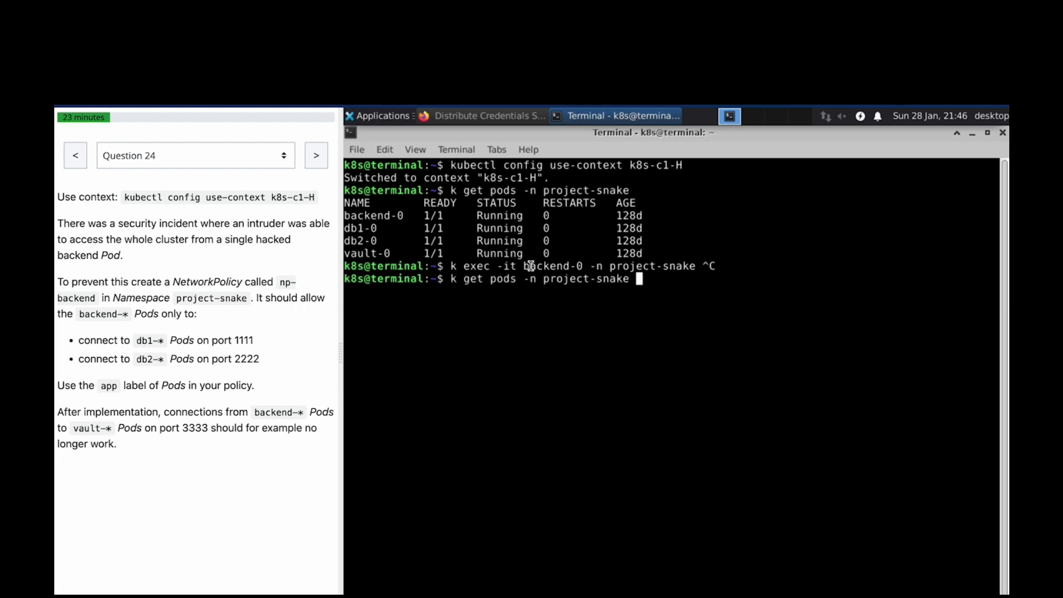
type("-o wide")
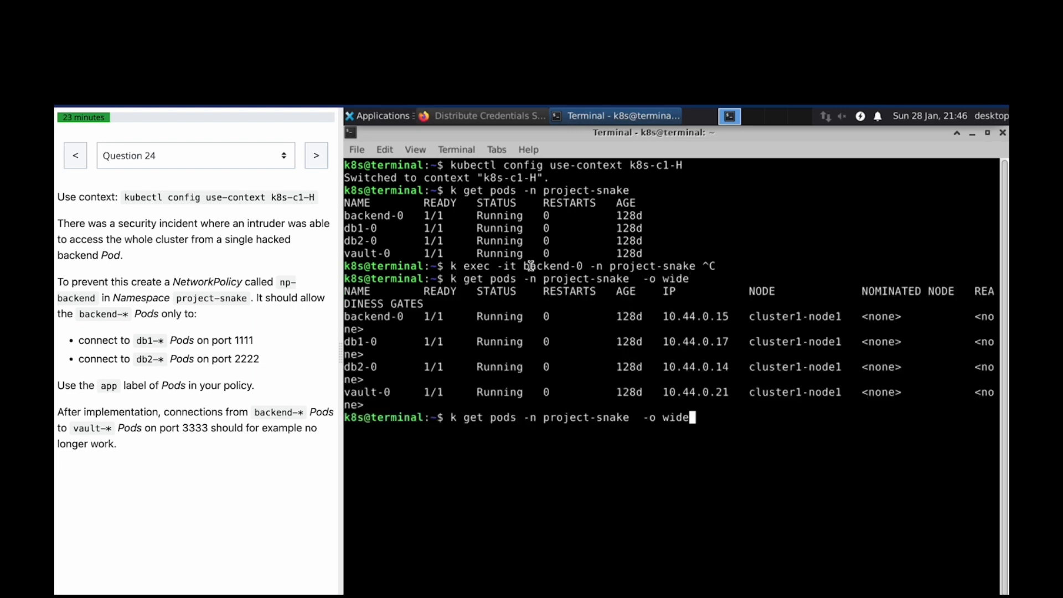
key("BackSpace")
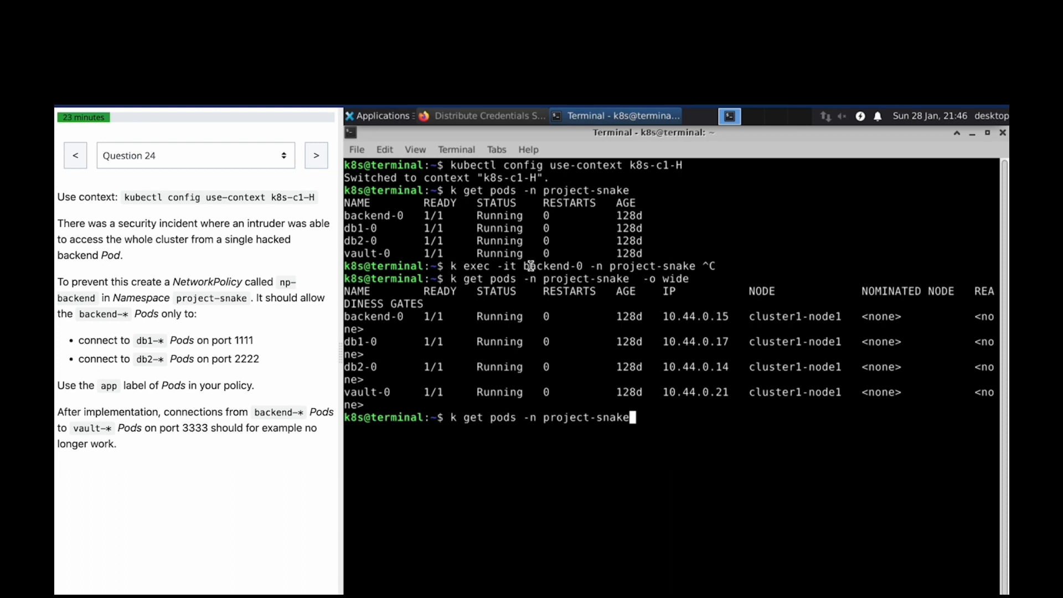
- Curl db1 at 10.44.0.17:1111 from backend-0 and get 'database one' back
key("BackSpace")
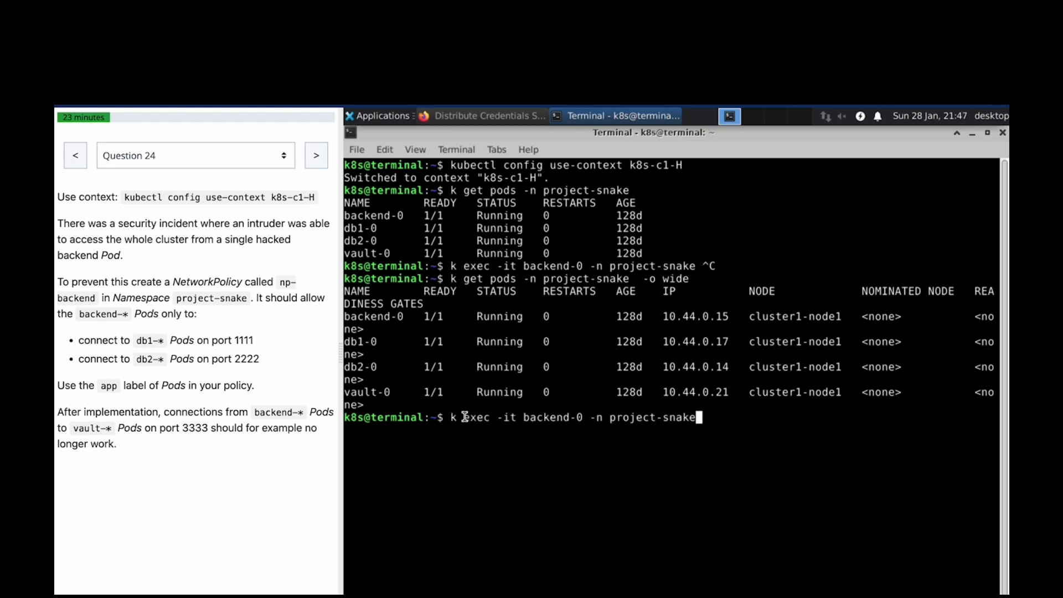
type("-- cur;")
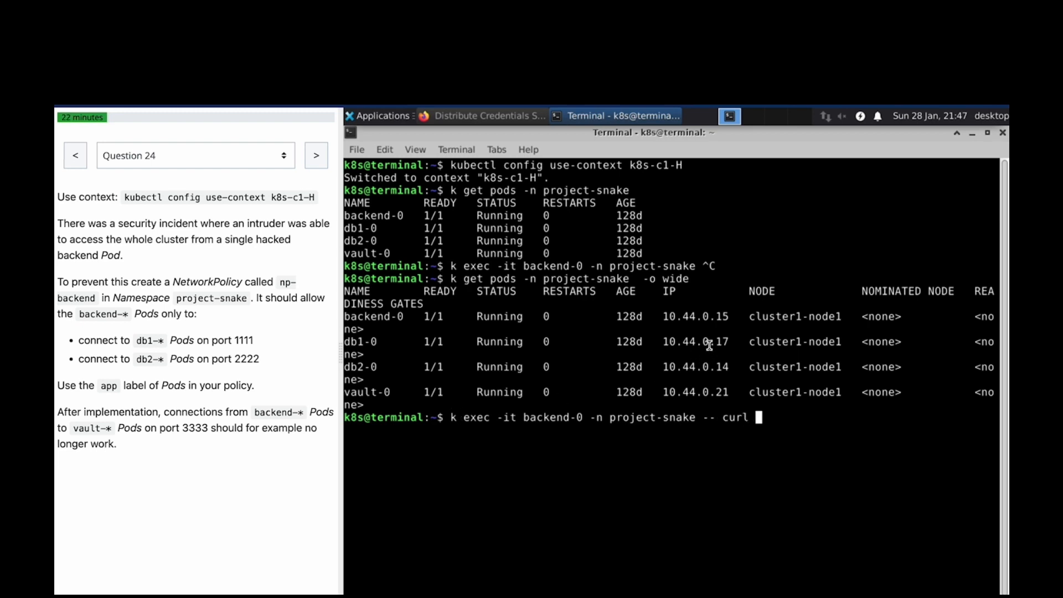
mouse_move(766, 417)
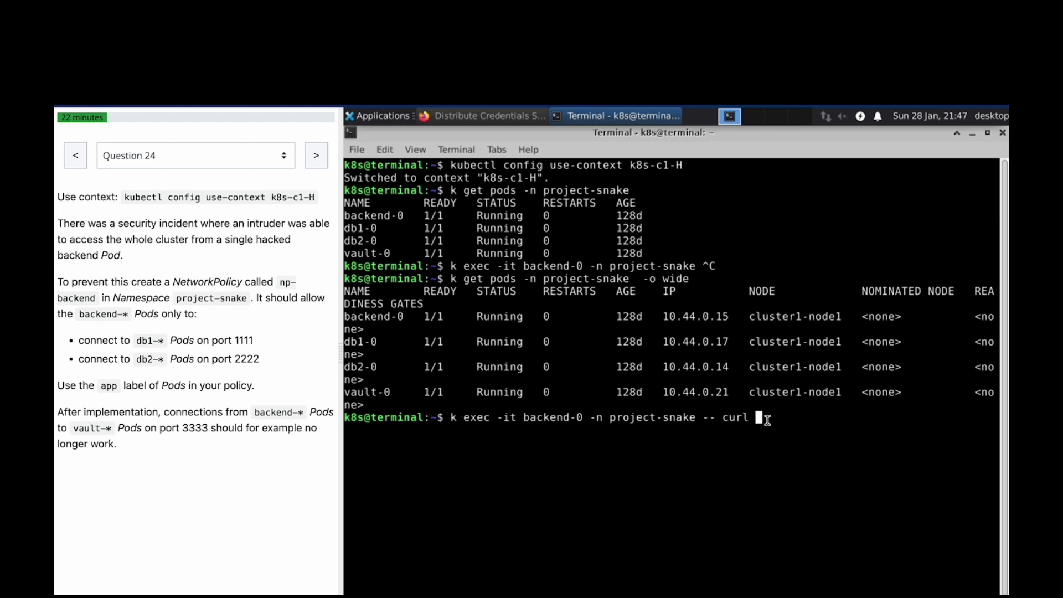
type("10.44.0.17")
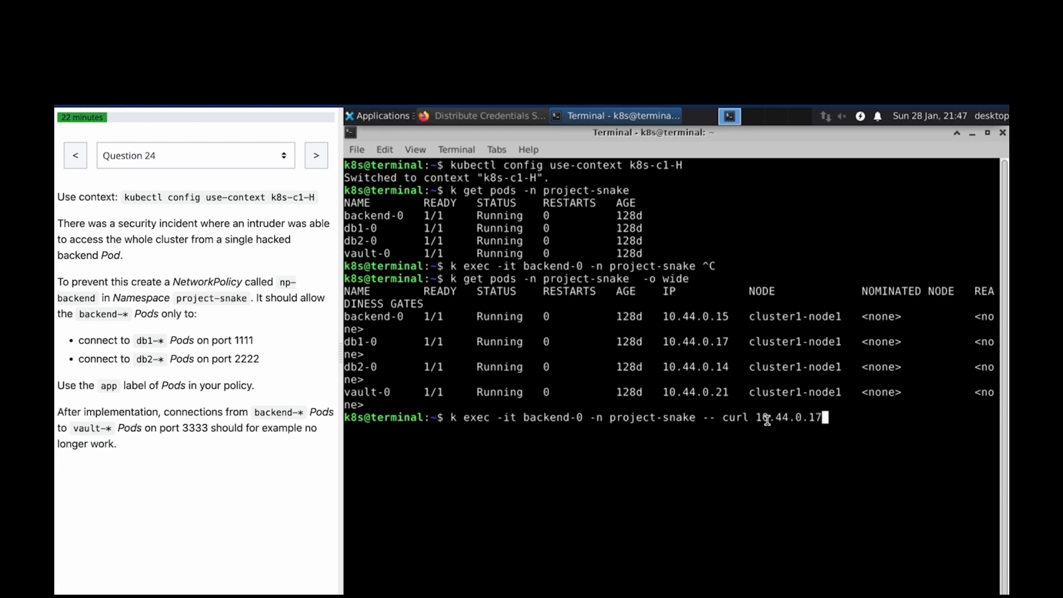
type(":1111")
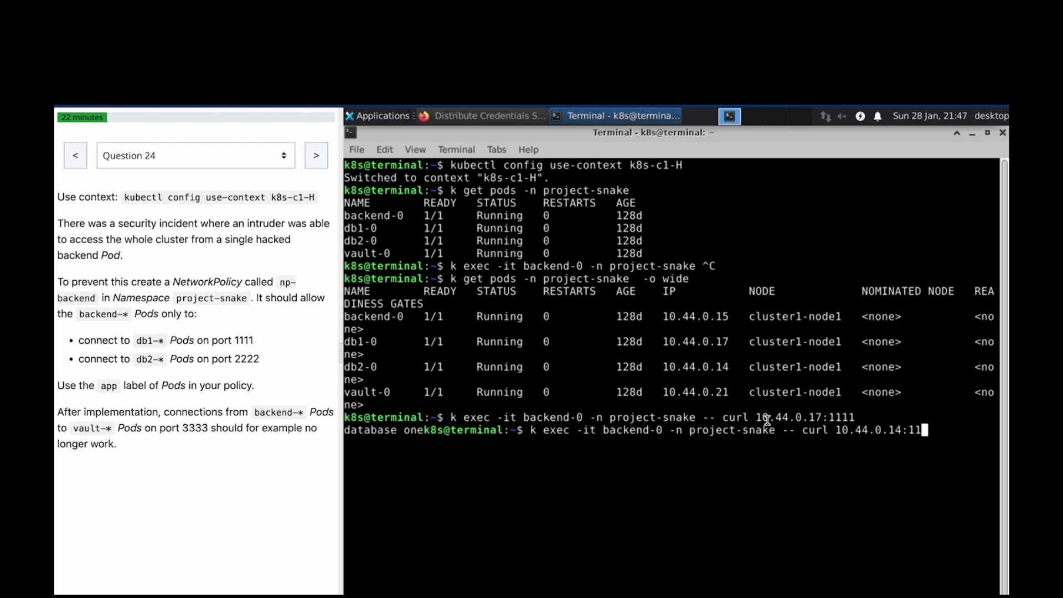
- Curl db2 on 2222 and vault on 3333 from backend-0, getting 'database two' and 'vault secret storage'
type("2222")
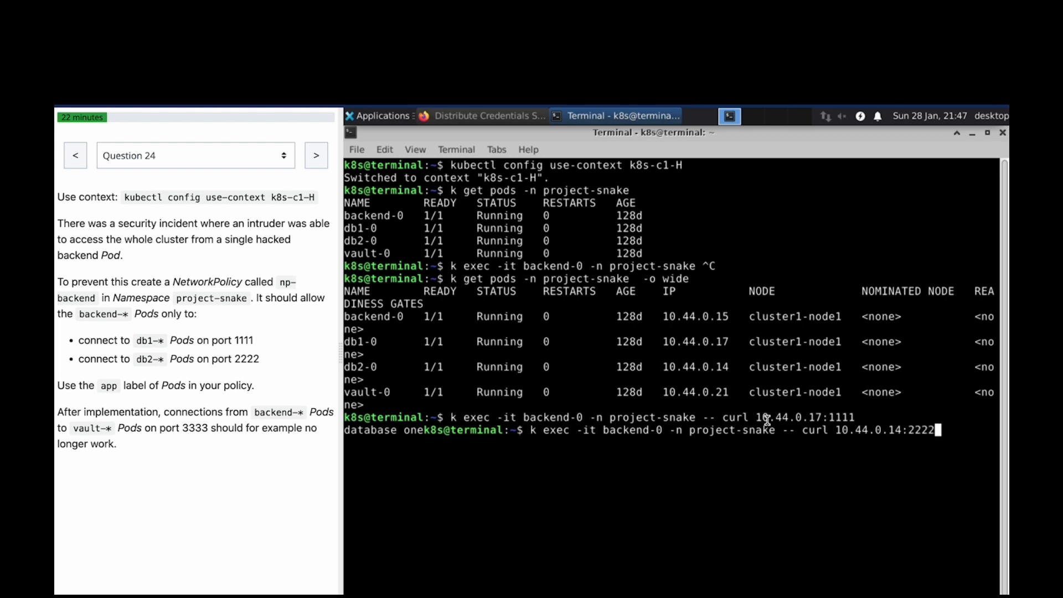
key("Return")
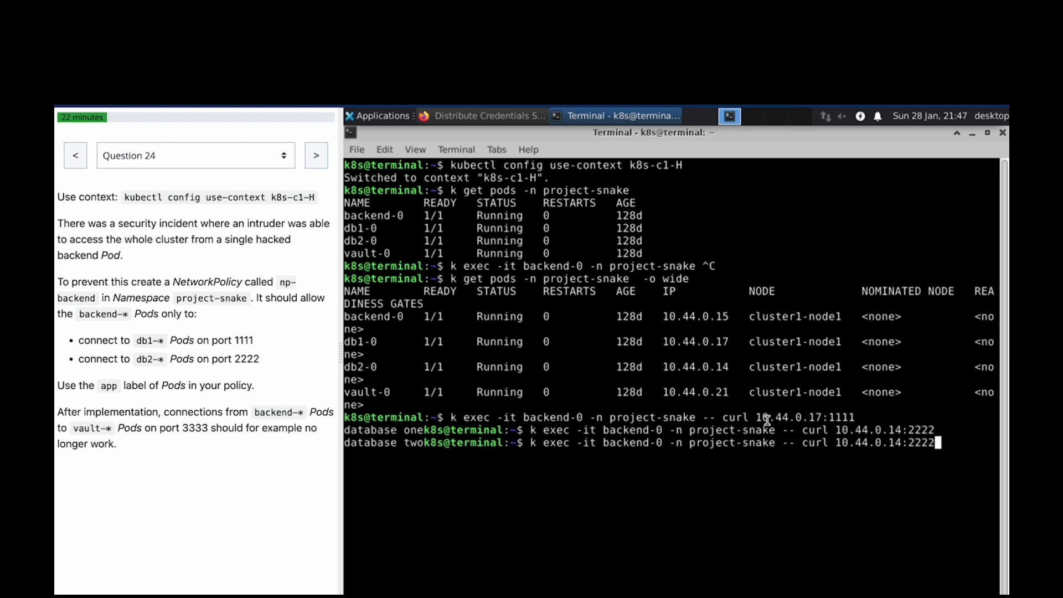
type("3333")
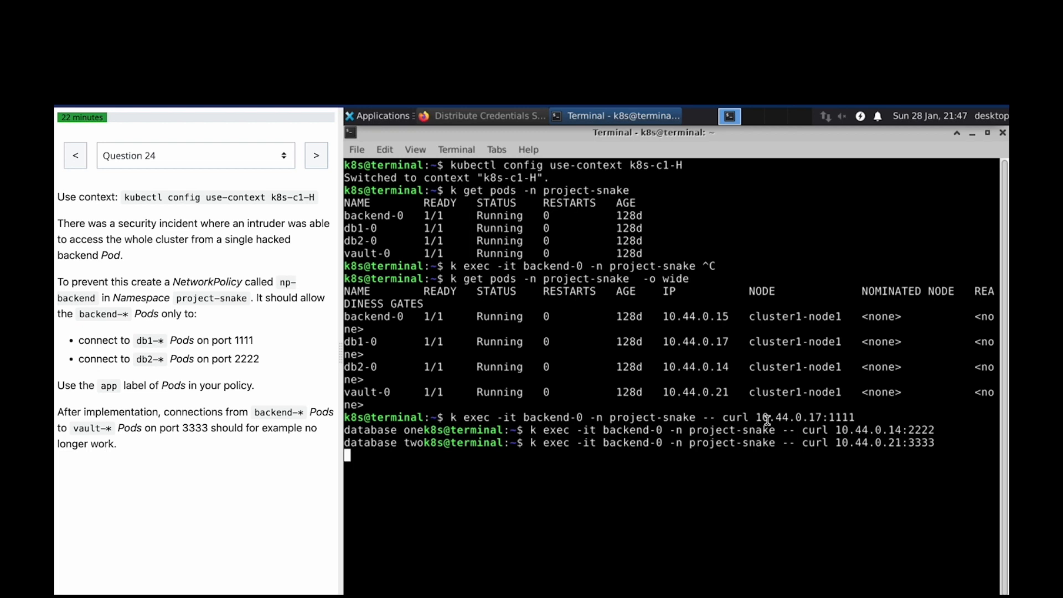
key("Return")
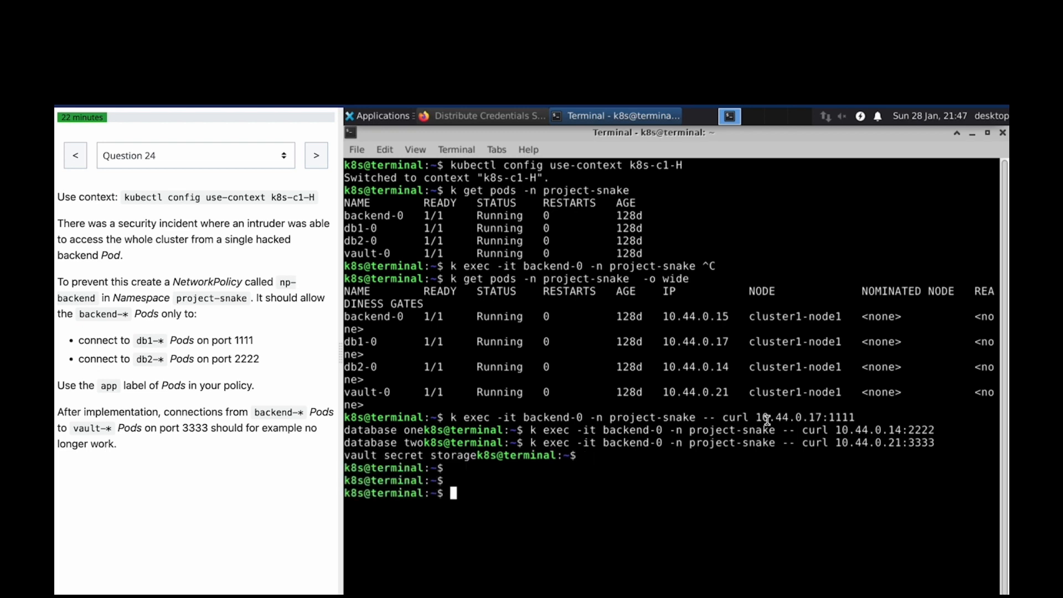
- List the project-snake pods with --show-labels to see app=backend, db1, db2, vault
type("vi np.")
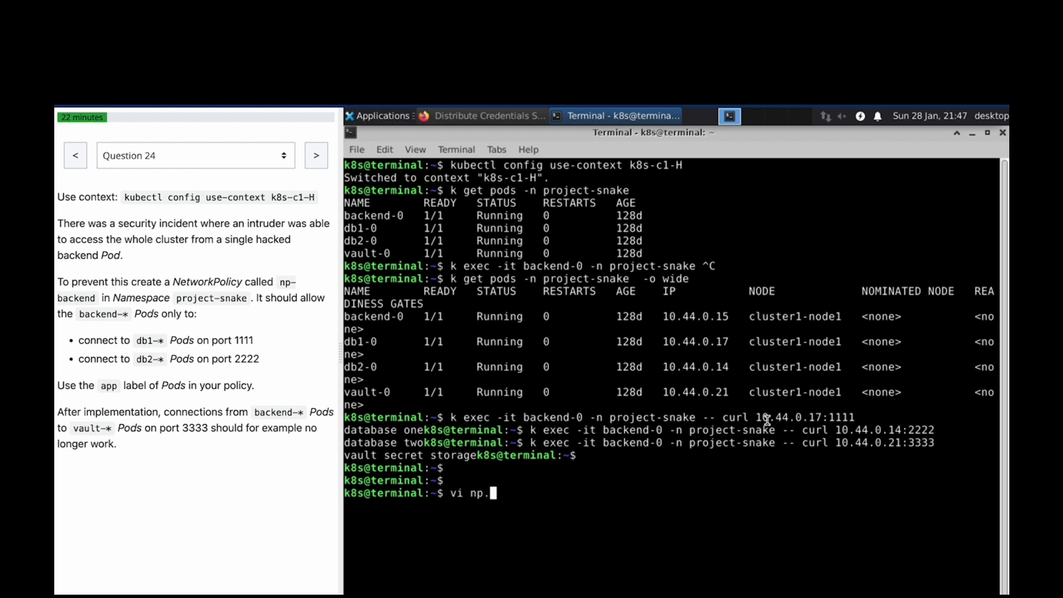
type("yam")
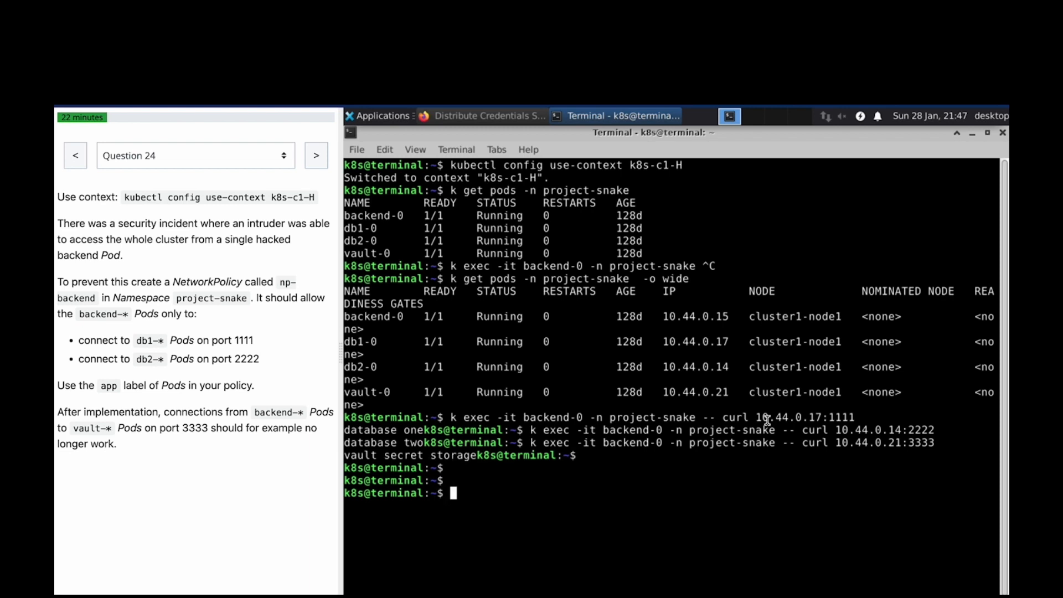
type("k get n")
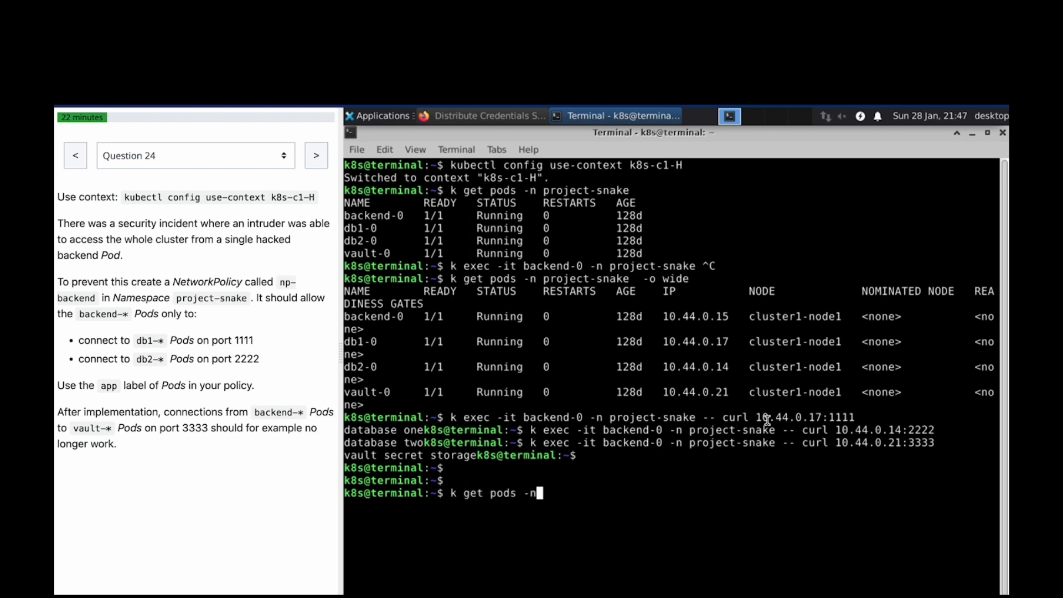
type("project-snake")
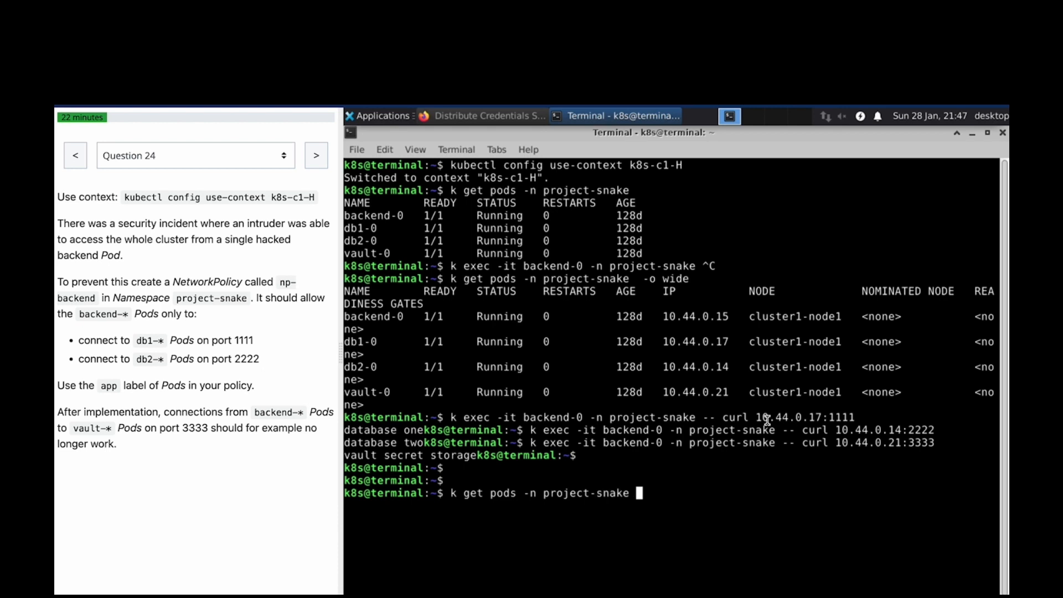
type("--show")
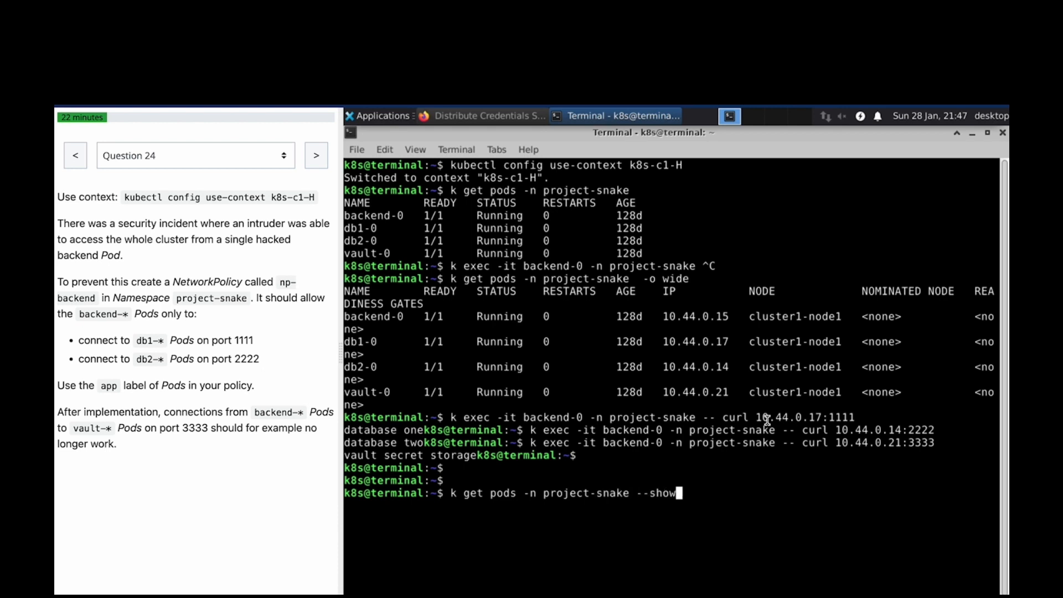
type("-")
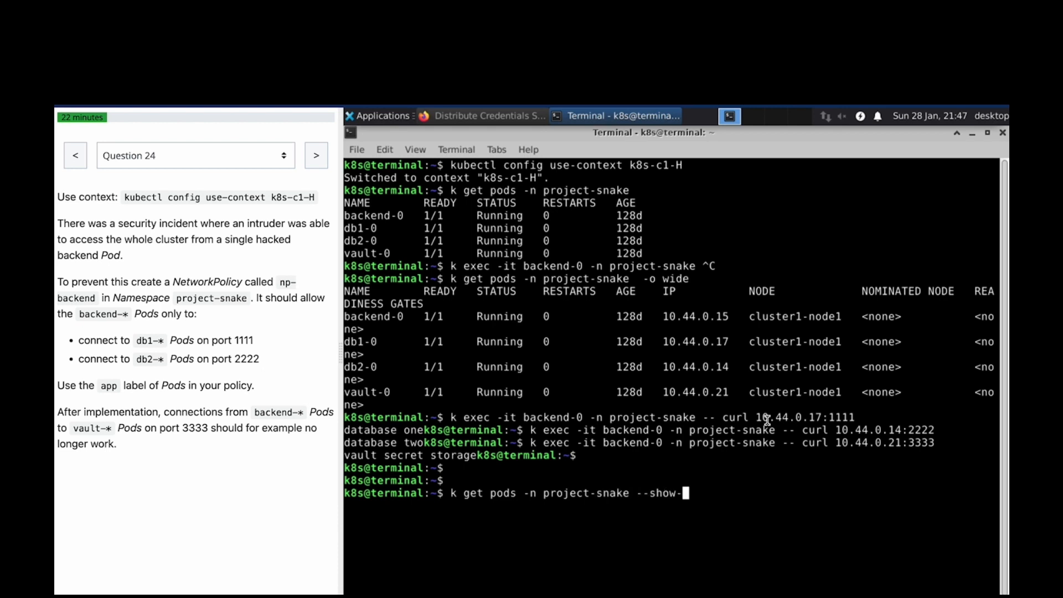
type("labels")
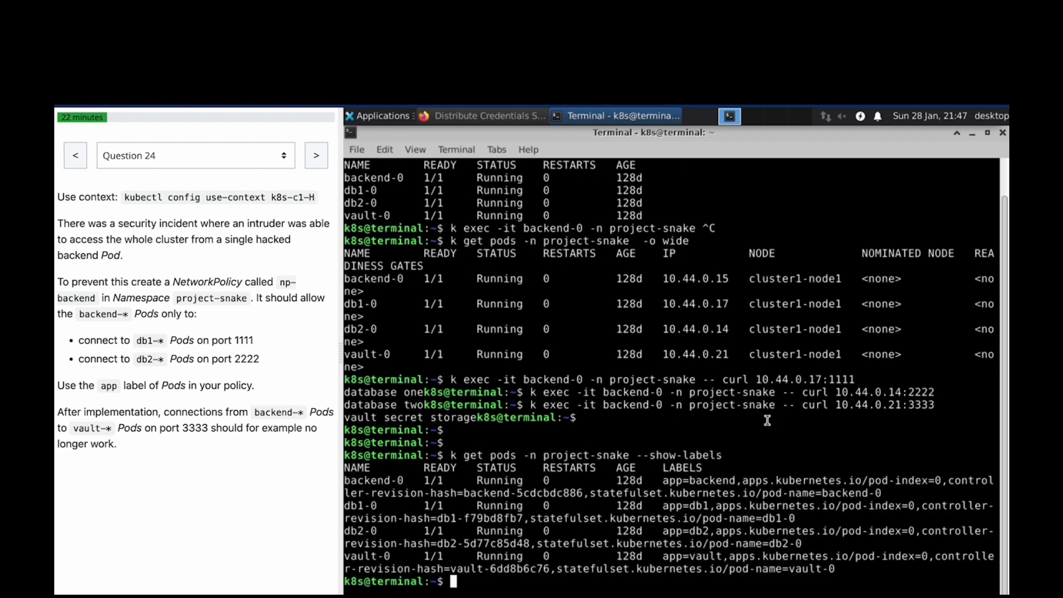
- Start an empty np.yaml file in vi for the policy
type("vi no")
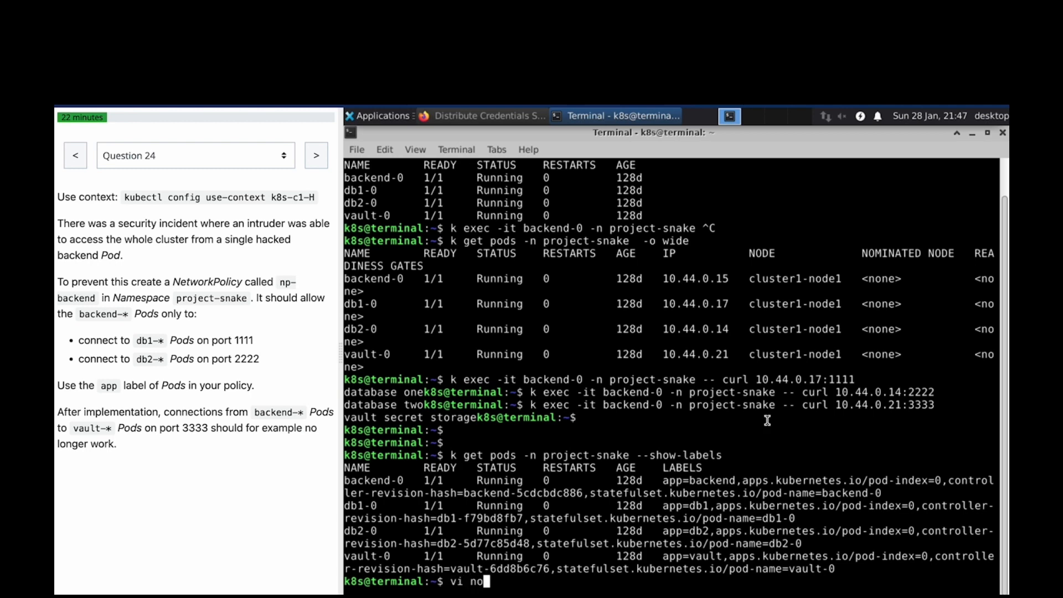
type("p.")
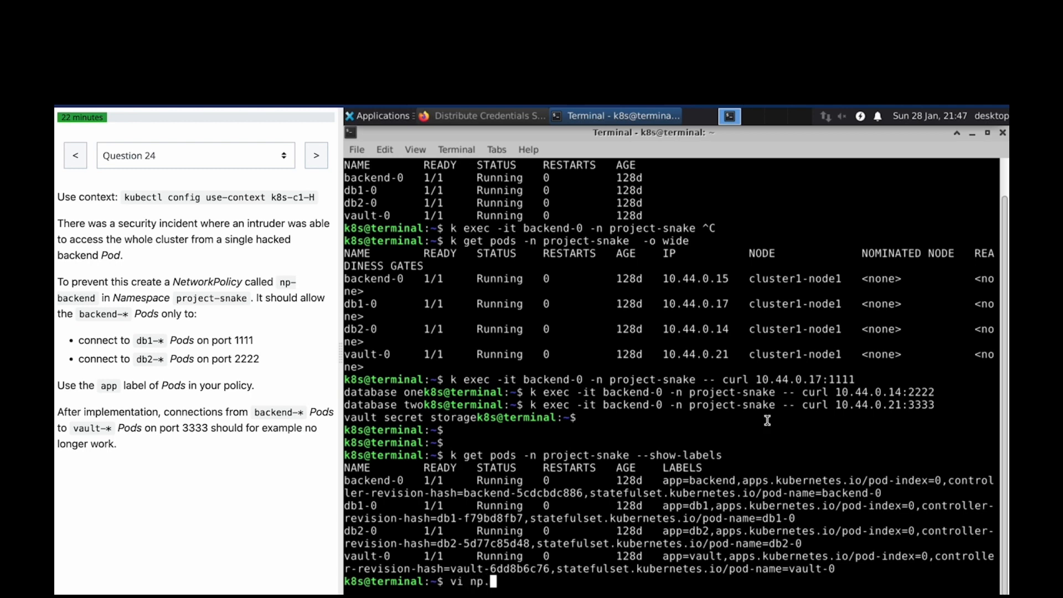
key("Return")
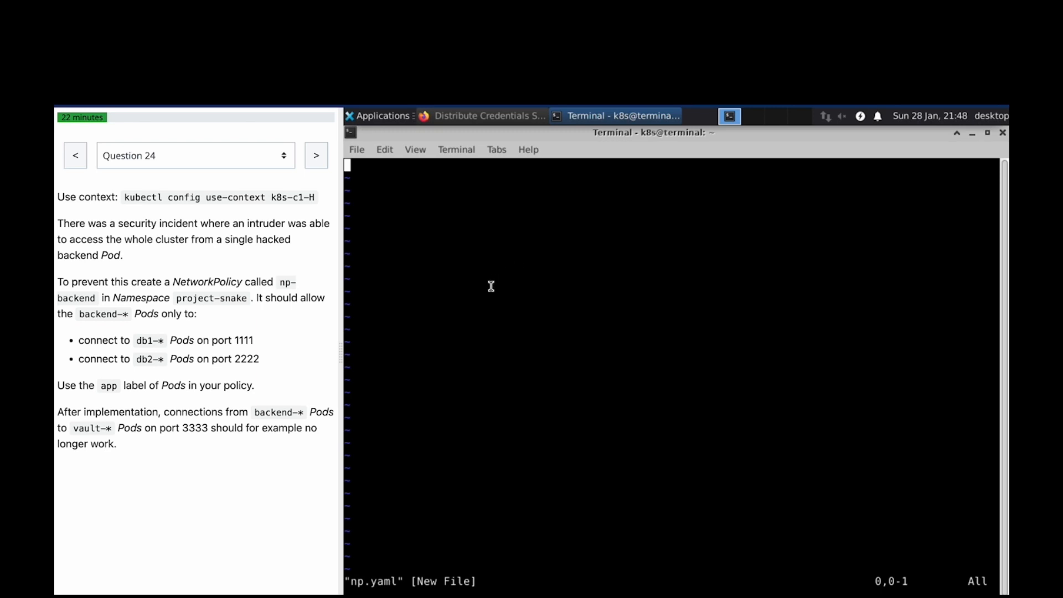
- Find the Network Policies docs page and select its example NetworkPolicy manifest for copying
left_click(485, 115)
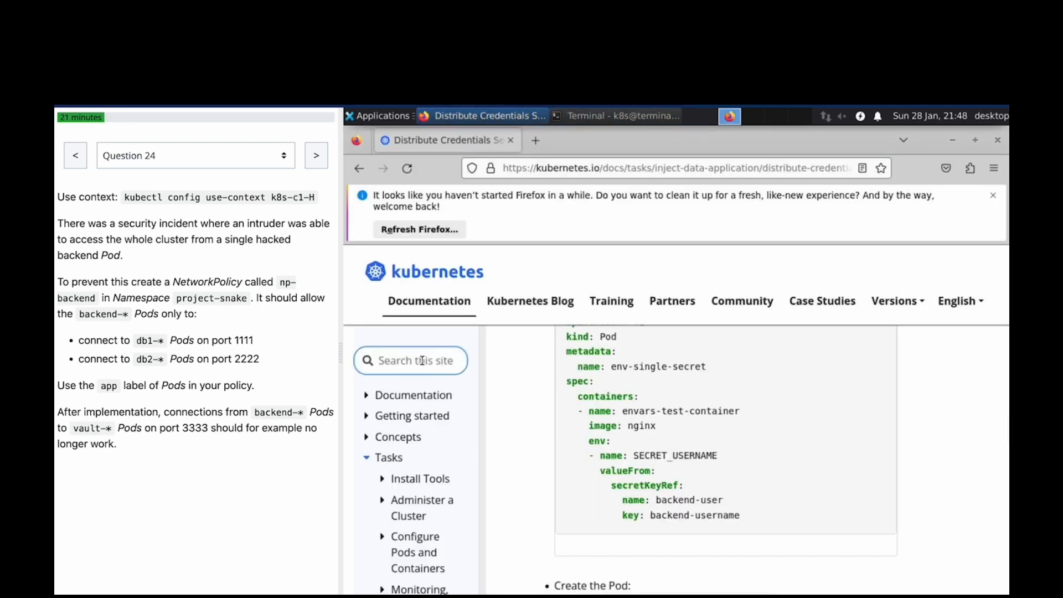
type("netwo")
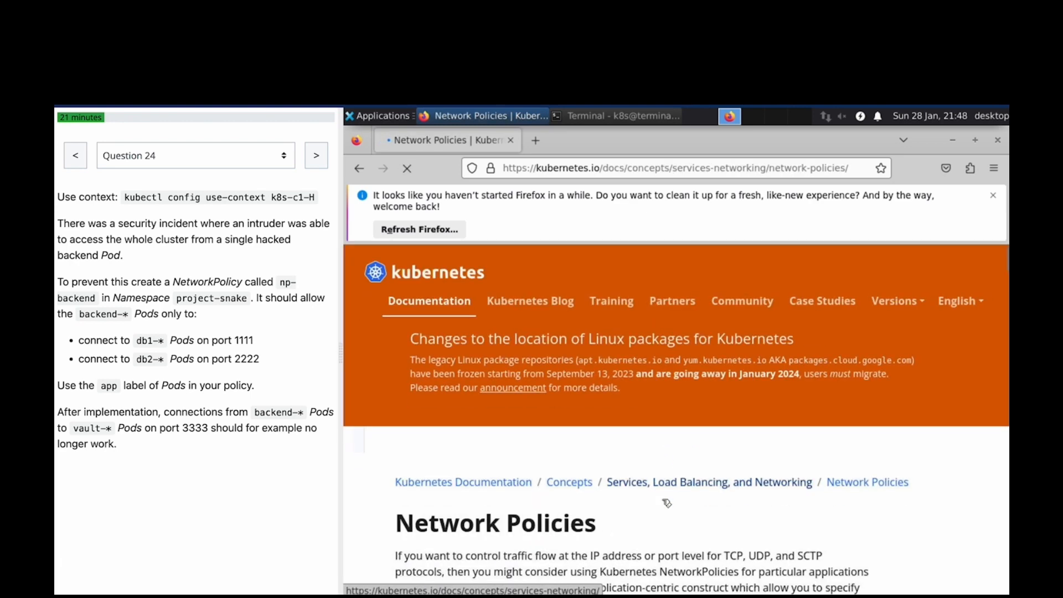
scroll("down", 3)
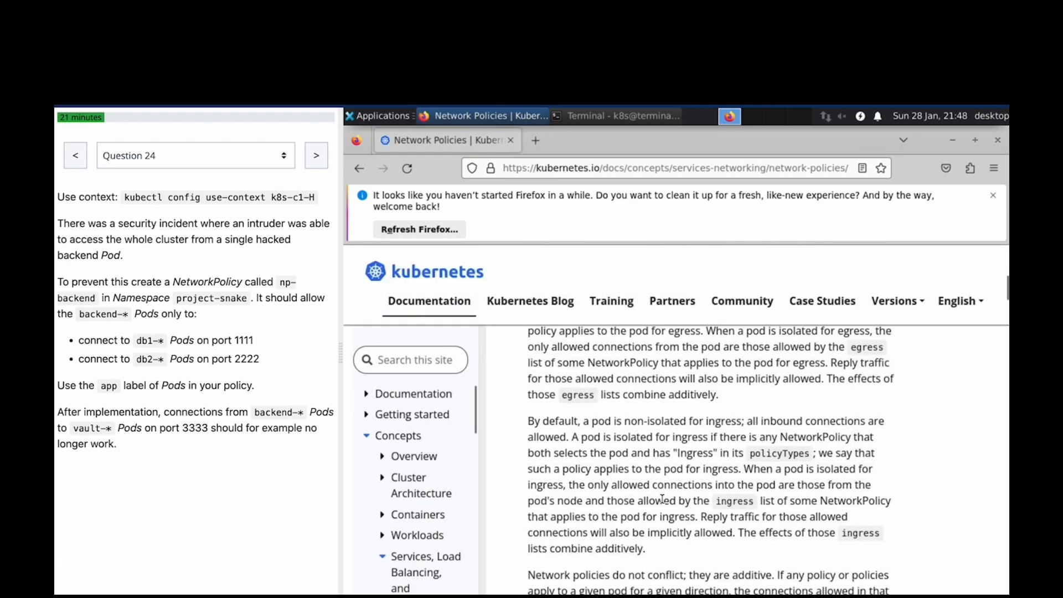
scroll("down", 3)
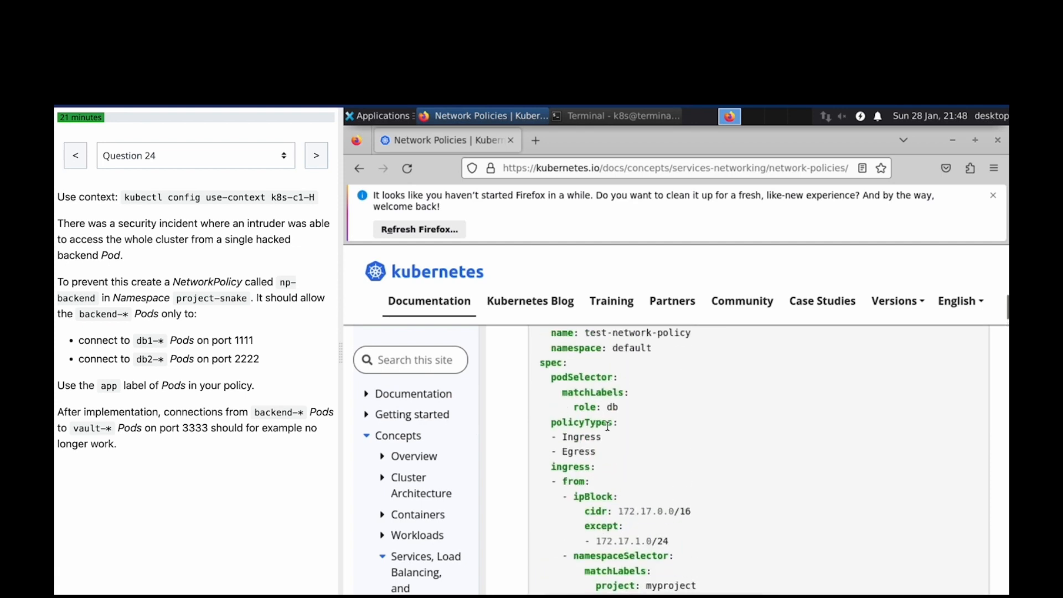
scroll("up", 3)
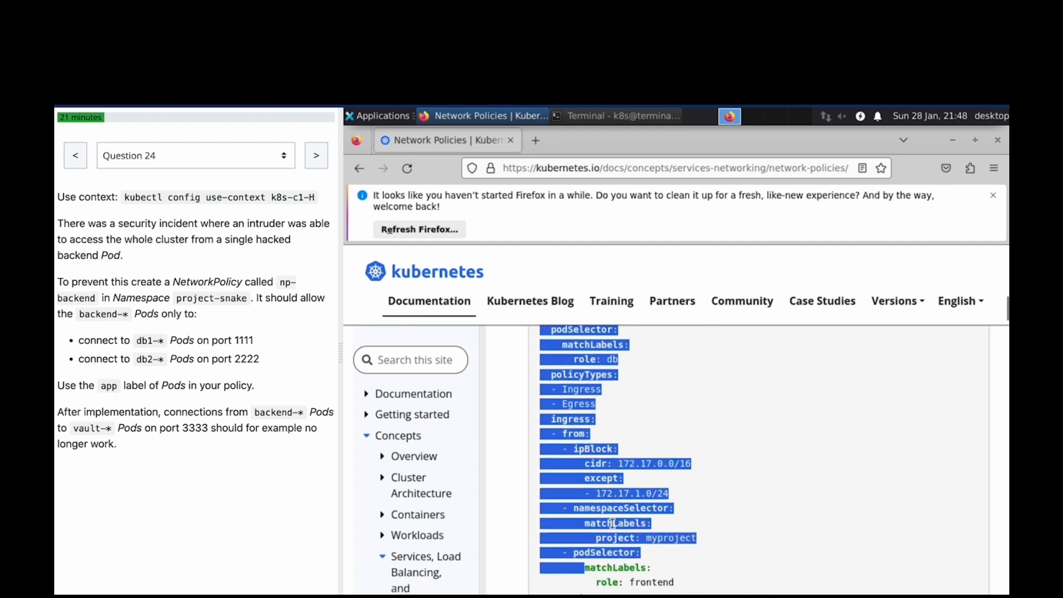
scroll("down", 3)
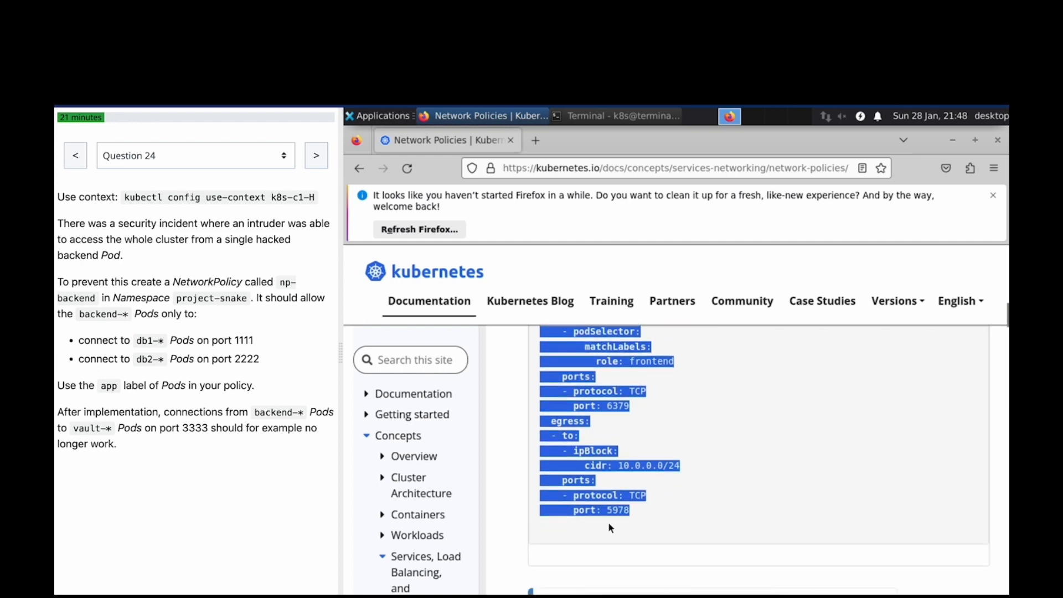
mouse_move(635, 515)
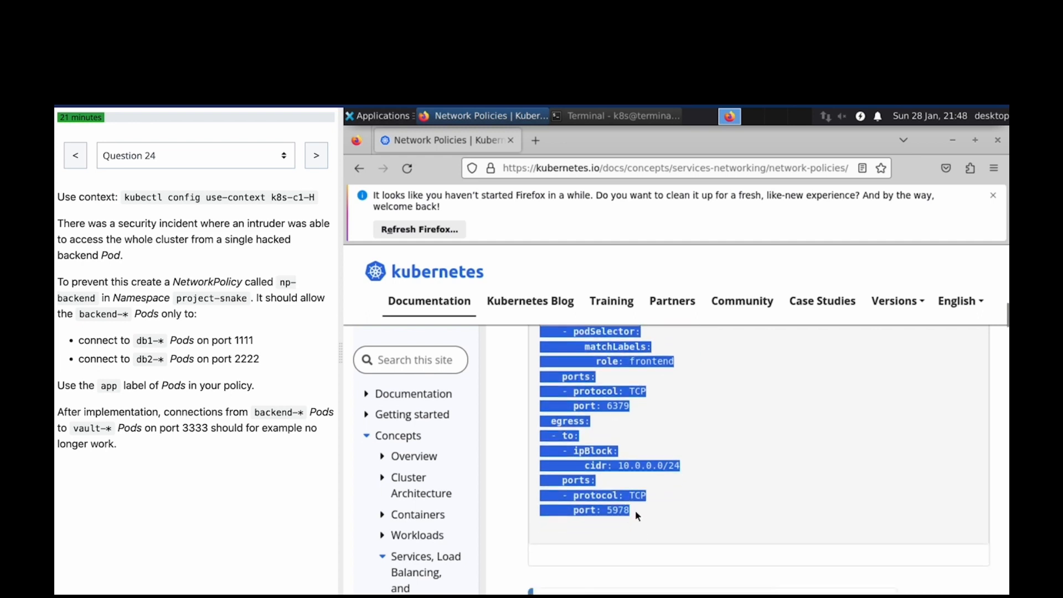
- Paste the example into np.yaml, drop the ingress rule and select pods with app: backend
left_click(617, 115)
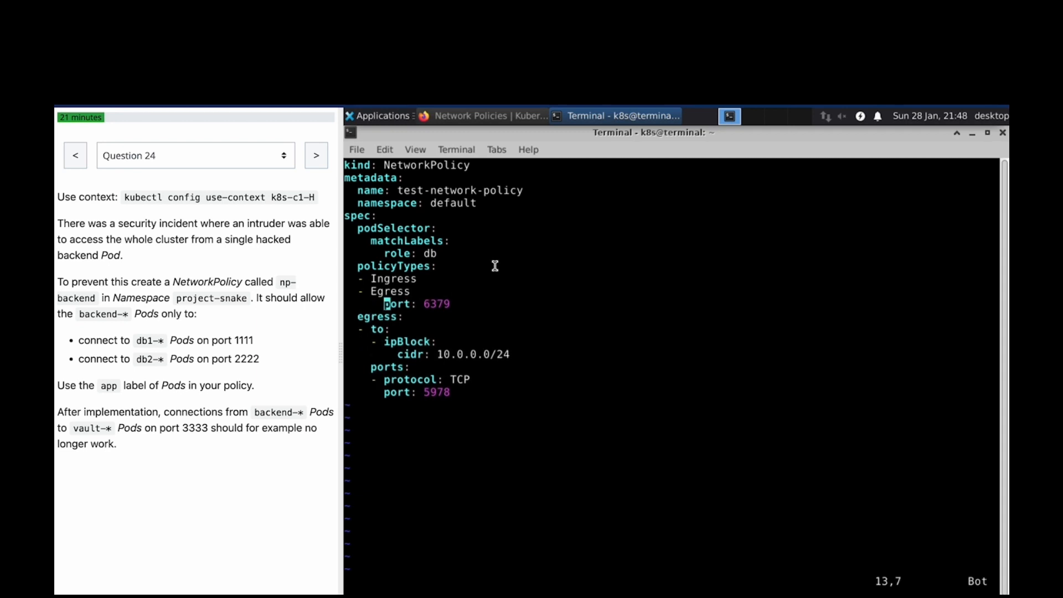
key("dd")
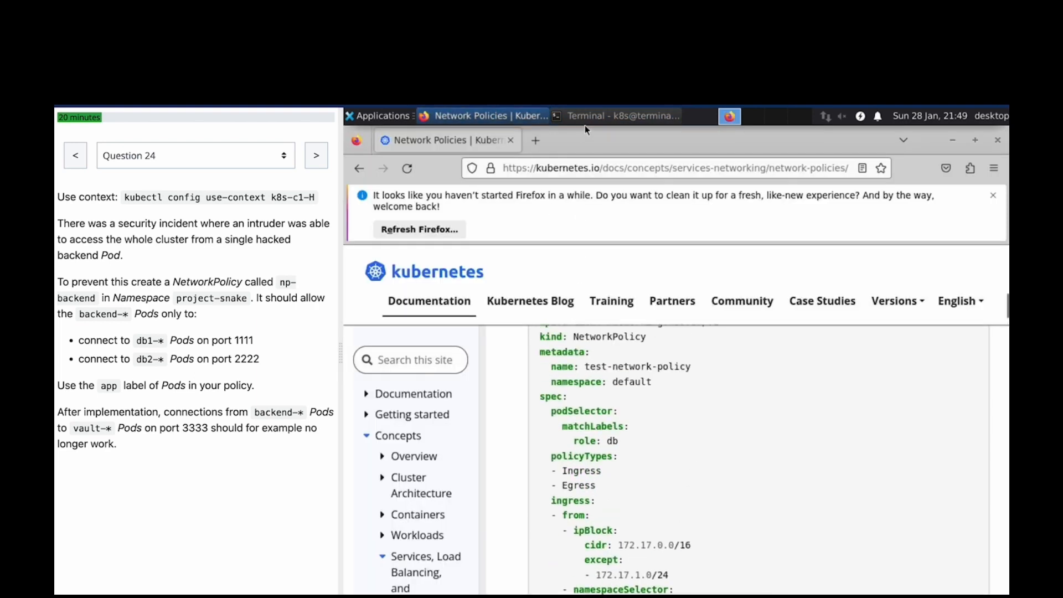
left_click(616, 115)
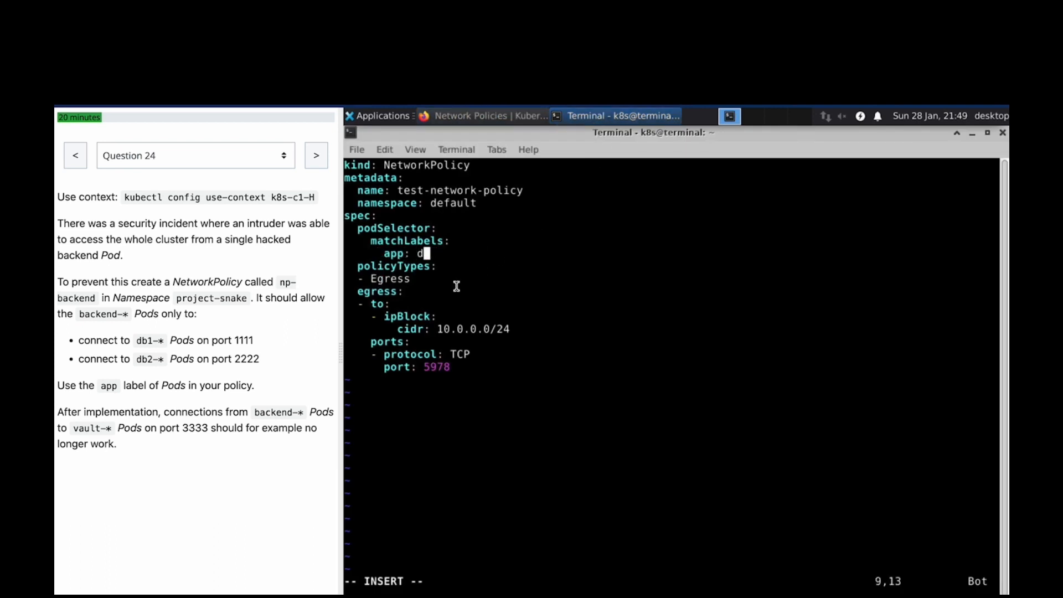
type("ackend")
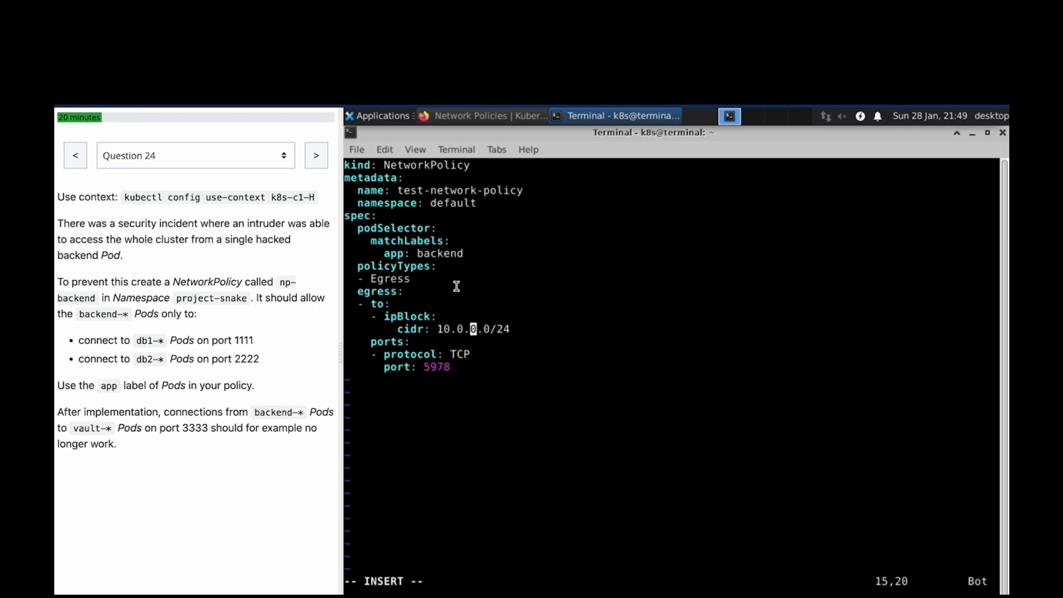
key("BackSpace")
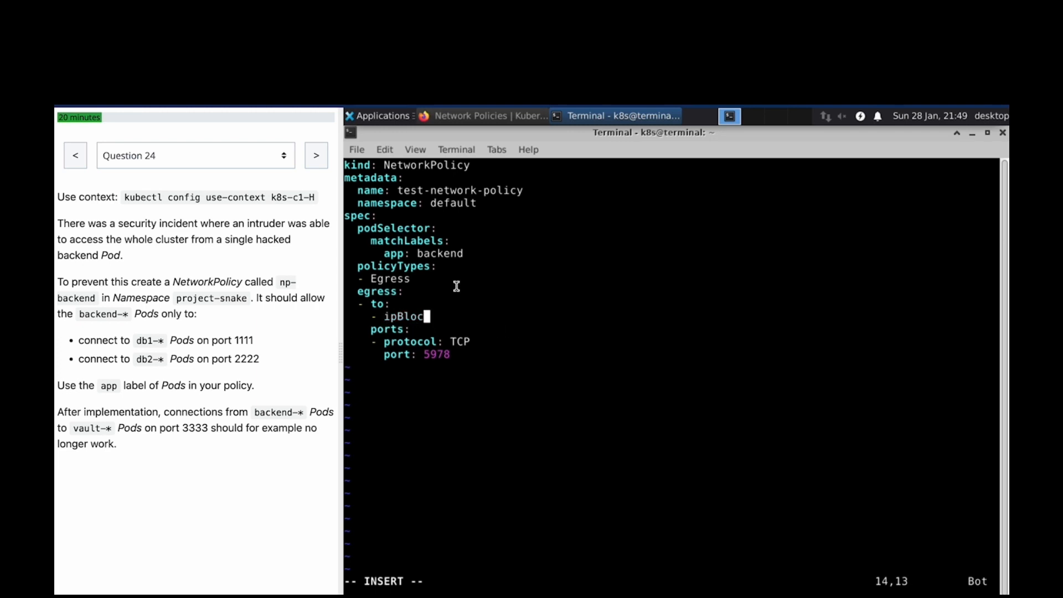
- Write two egress to-blocks: podSelector app: db1 on port 1111 and app: db2 on port 2222
type("pod")
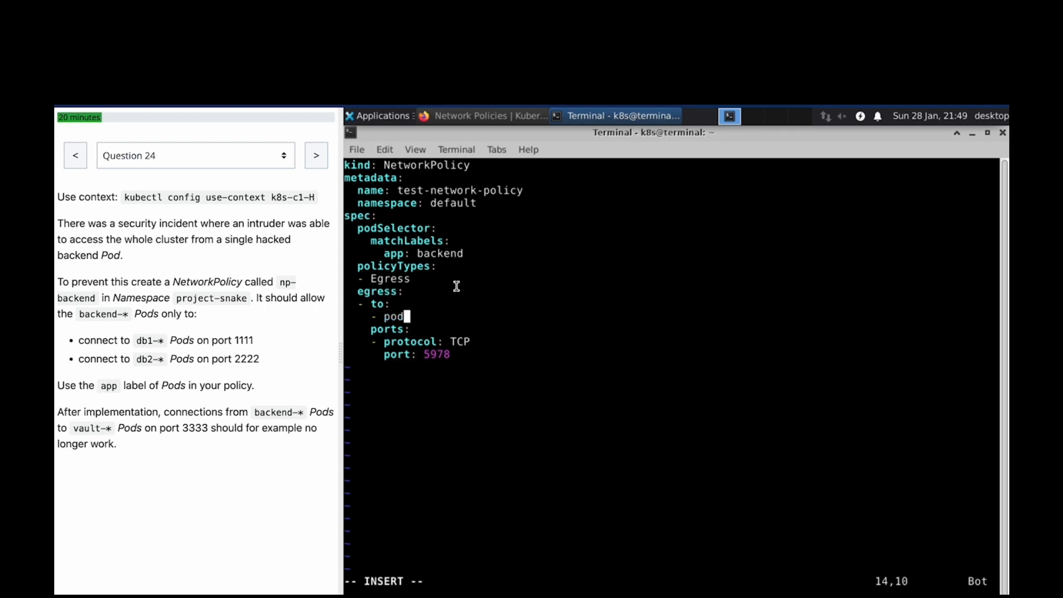
type("Sec")
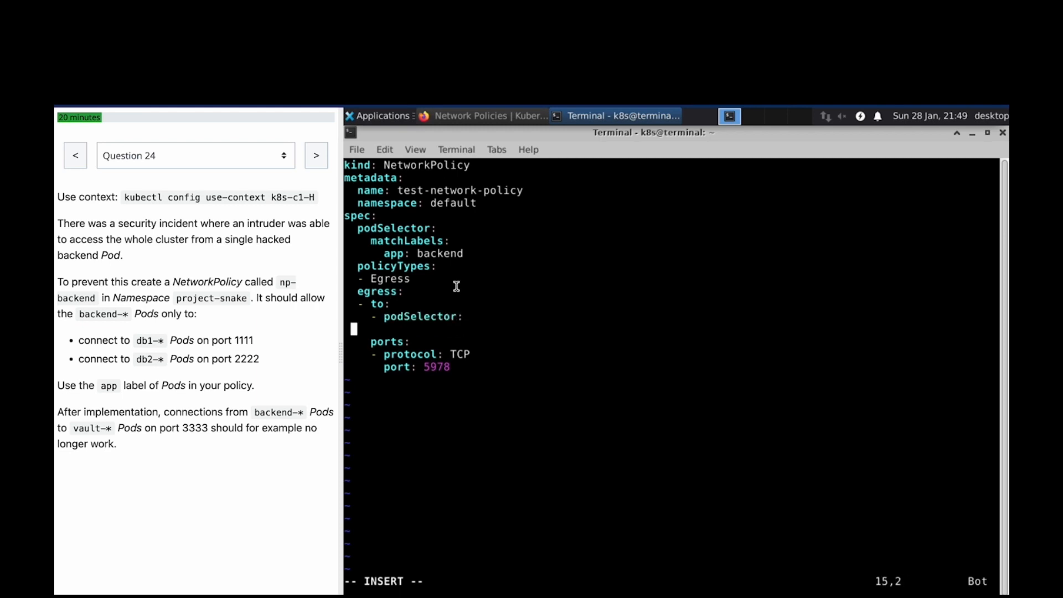
type("m")
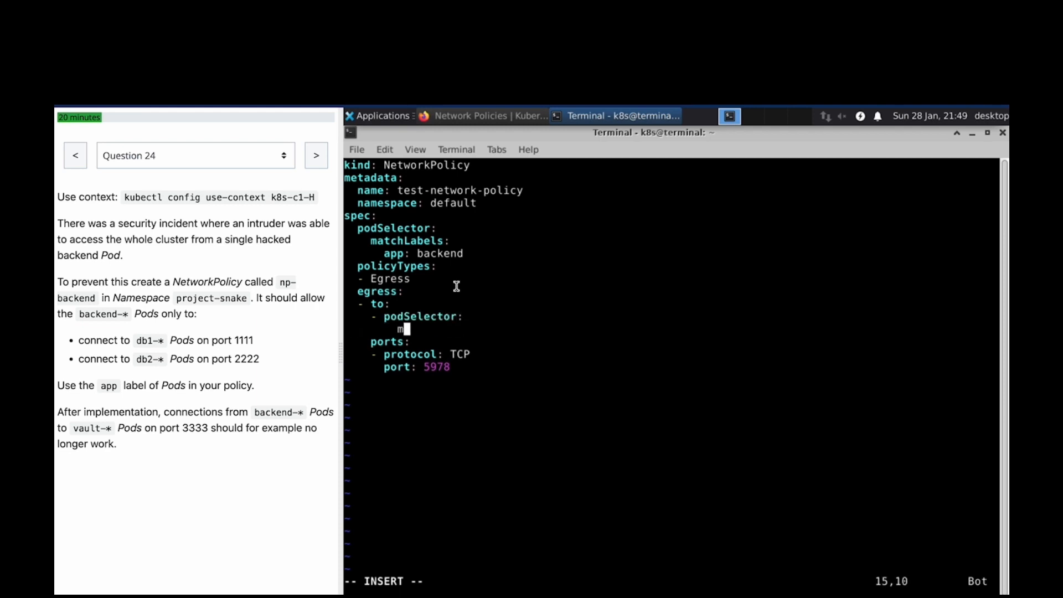
type("matchLable")
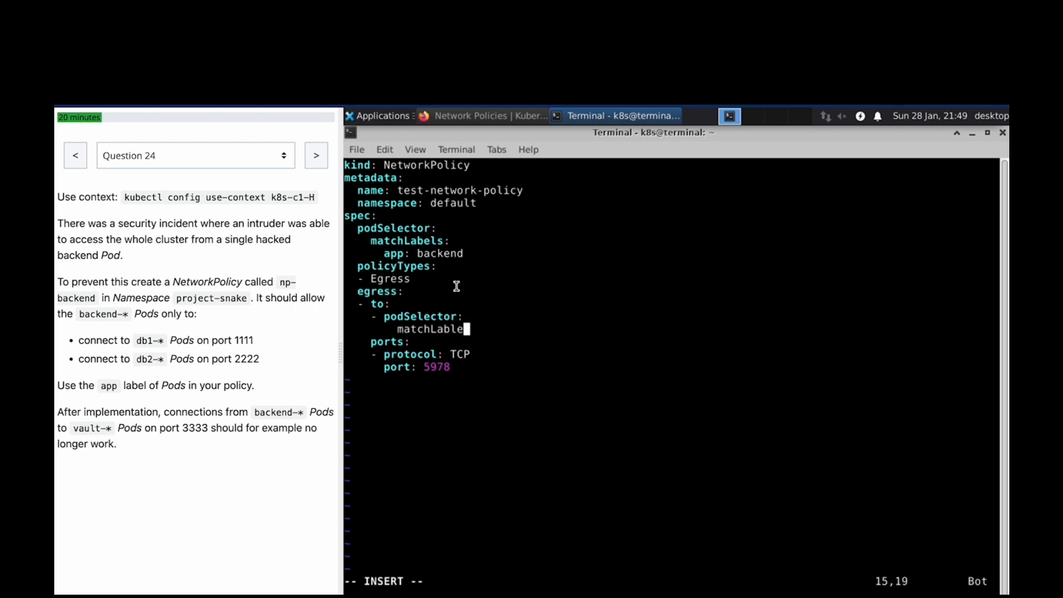
type("s\"")
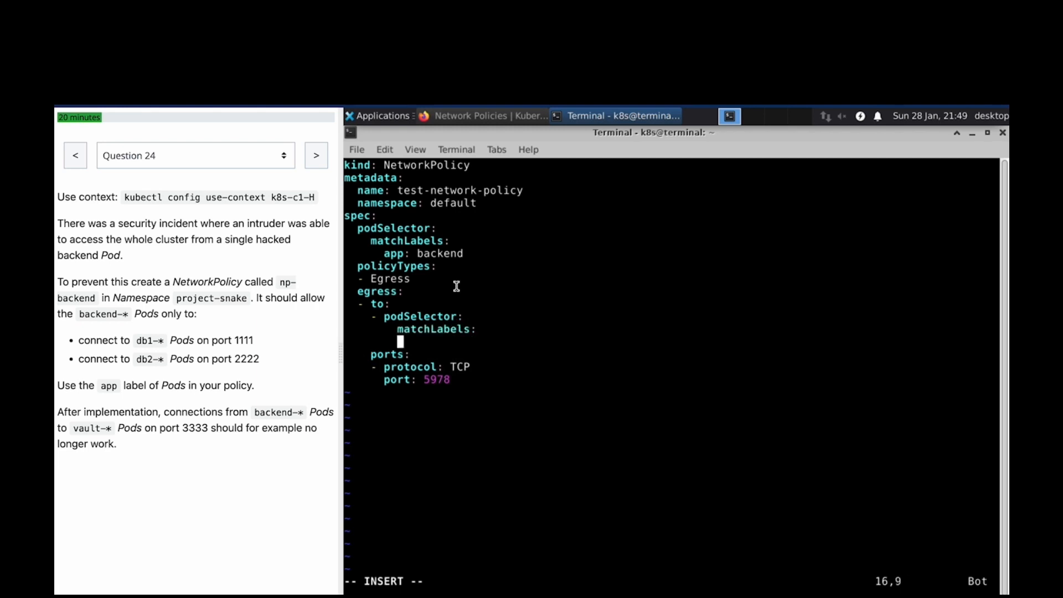
type("app: db")
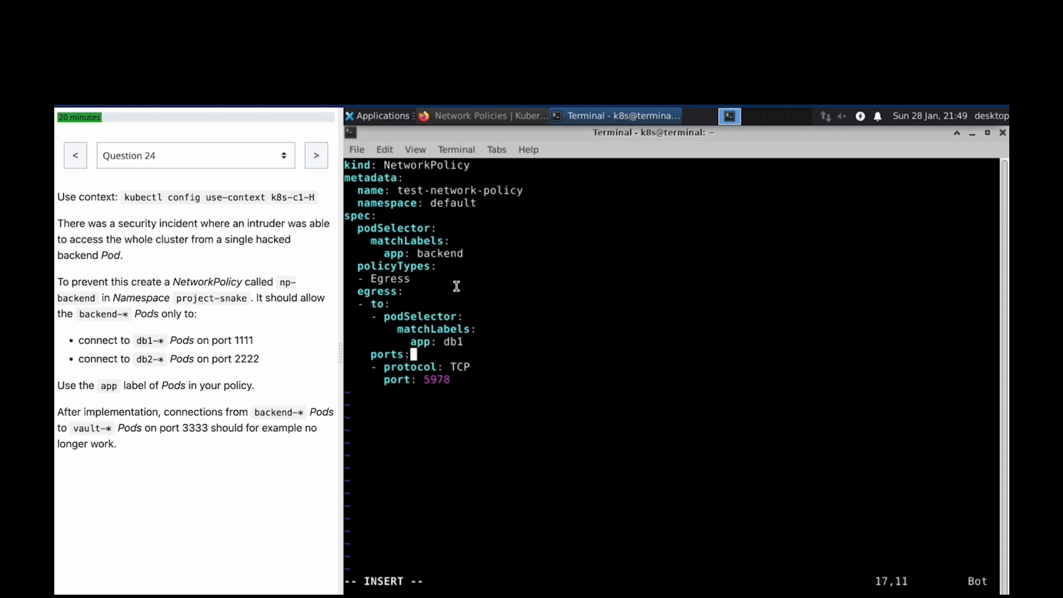
type("1111")
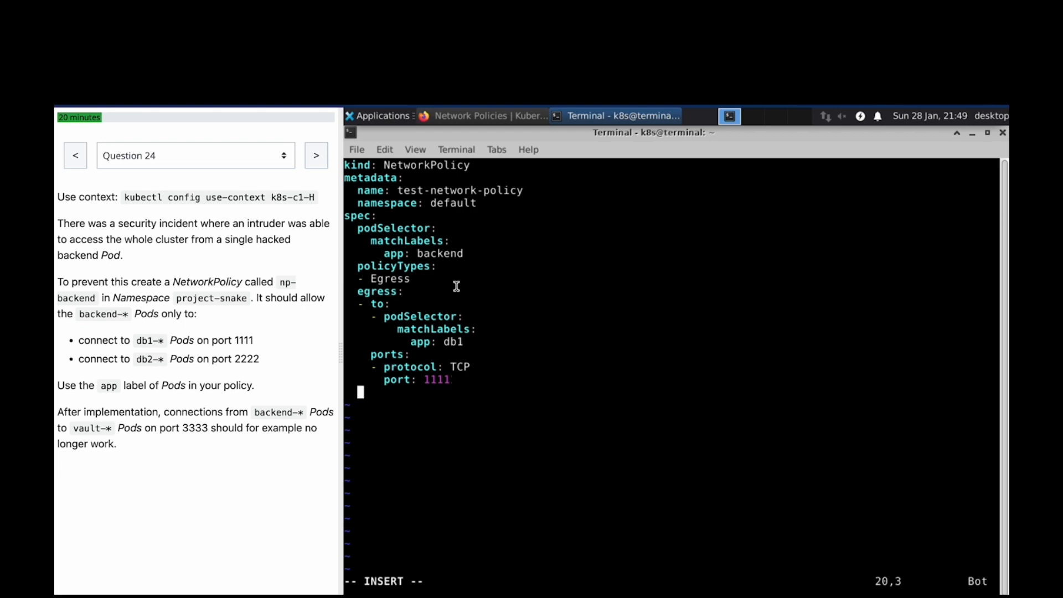
type("- to:")
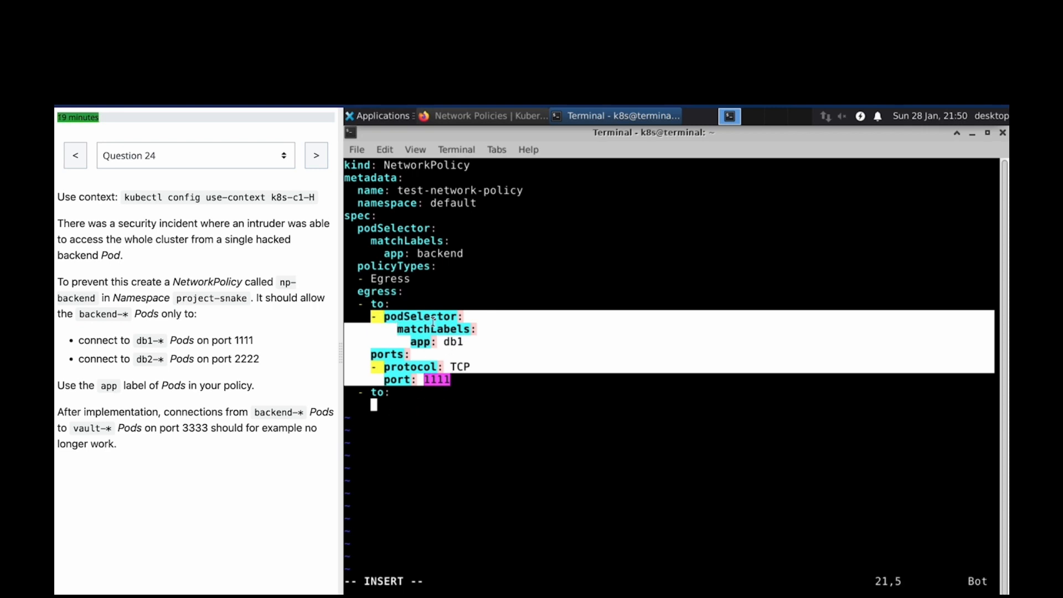
mouse_move(417, 409)
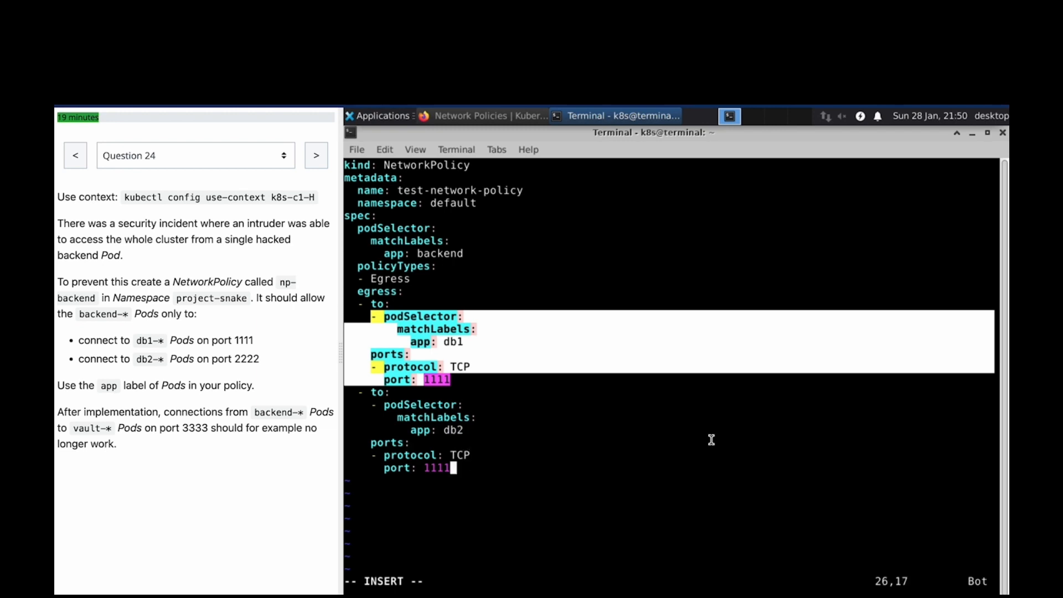
type("2222")
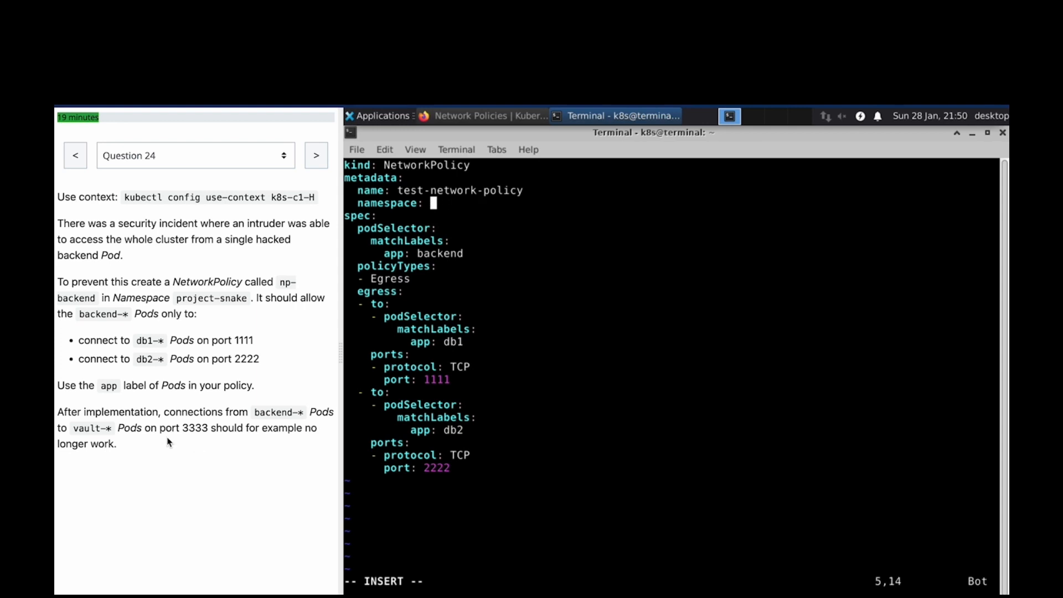
- Set metadata namespace: project-snake and name: np-backend in np.yaml
type("pro")
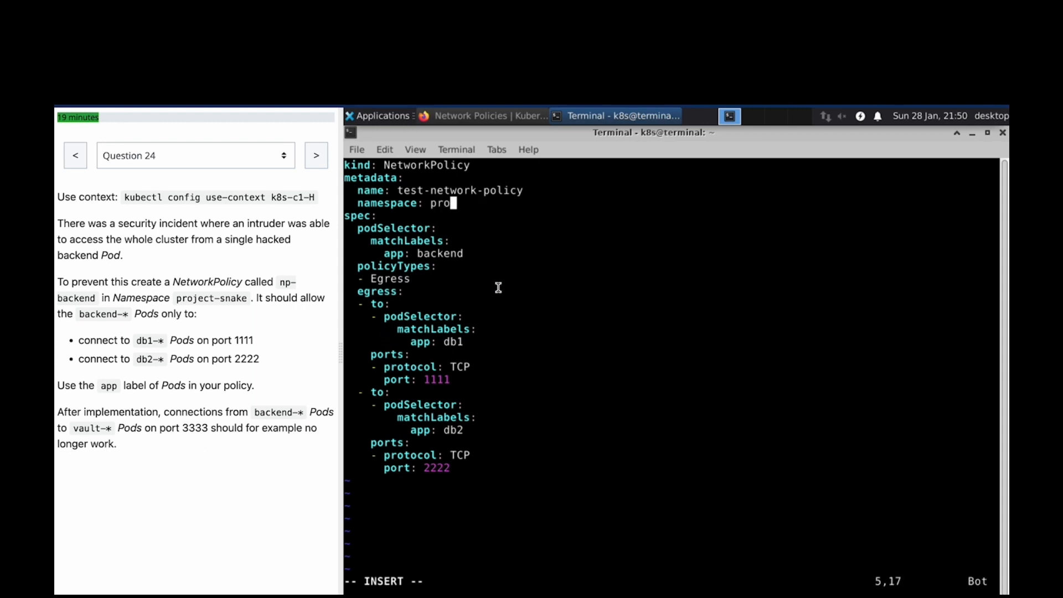
type("jec")
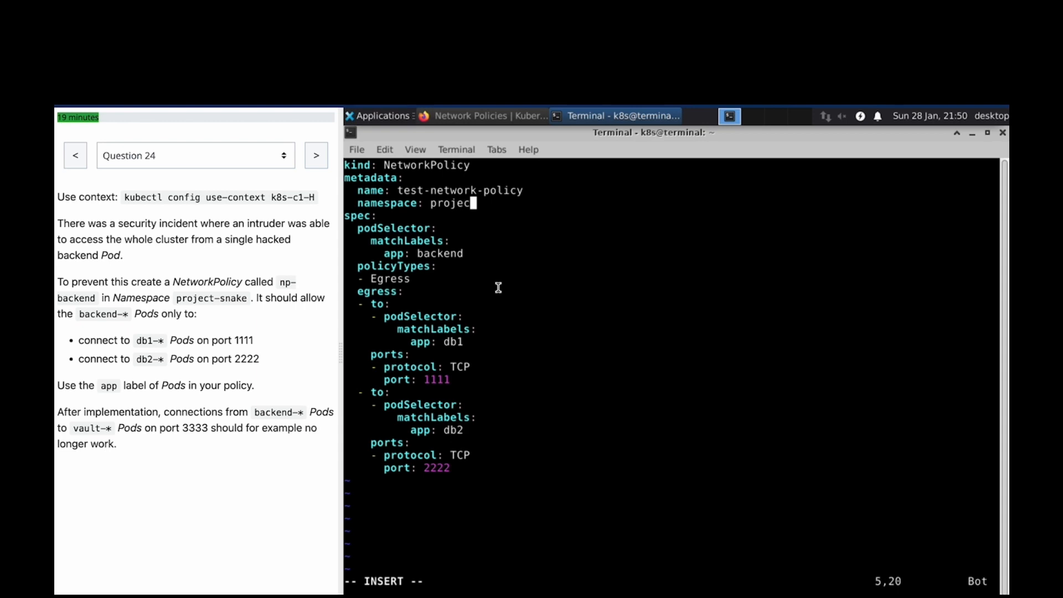
type("t-snake")
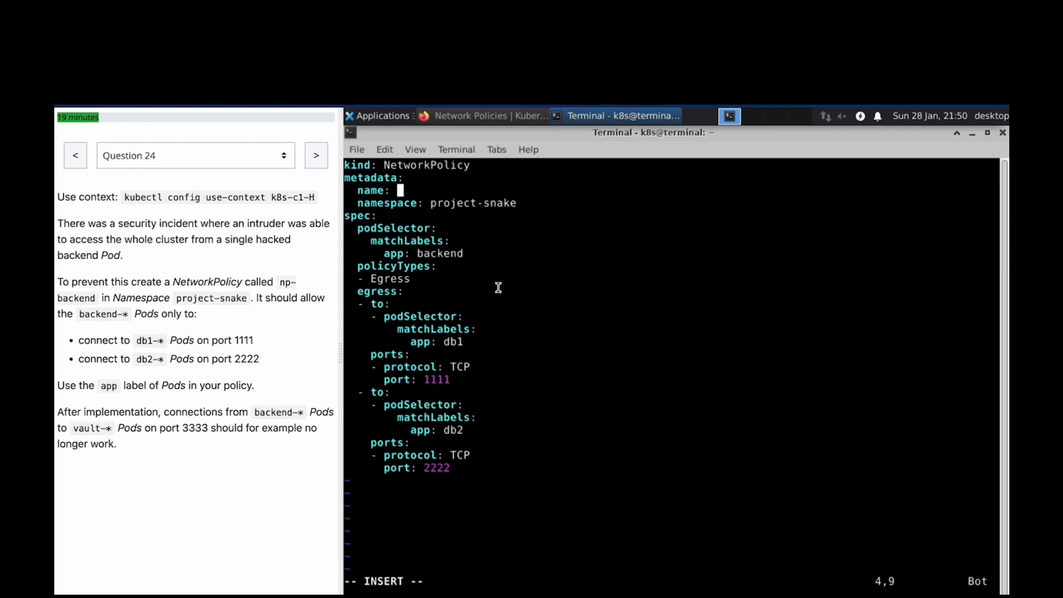
double_click(281, 285)
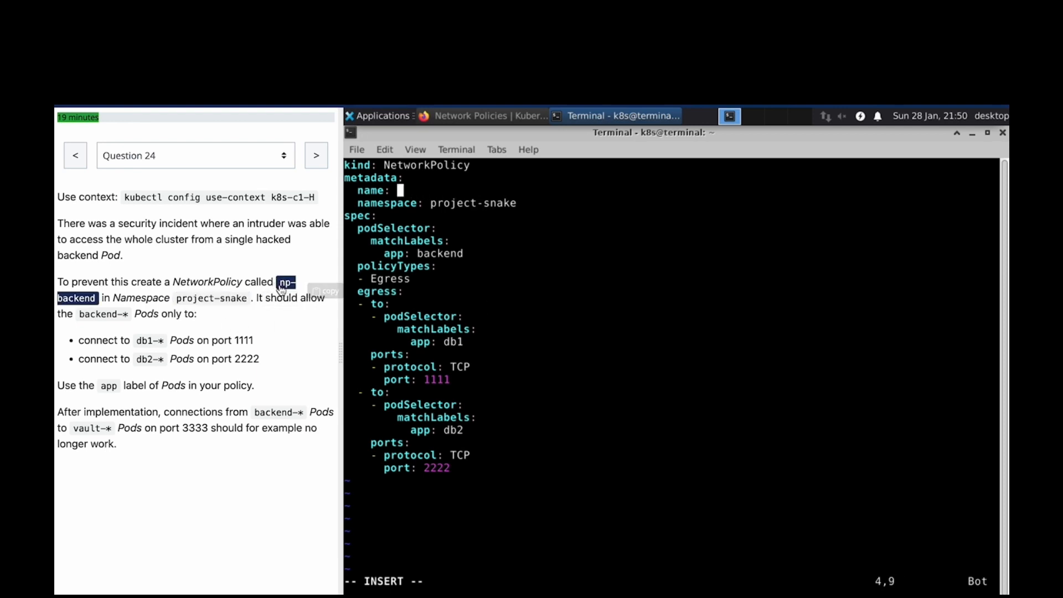
type("np-backend")
type("k create -f np.yaml")
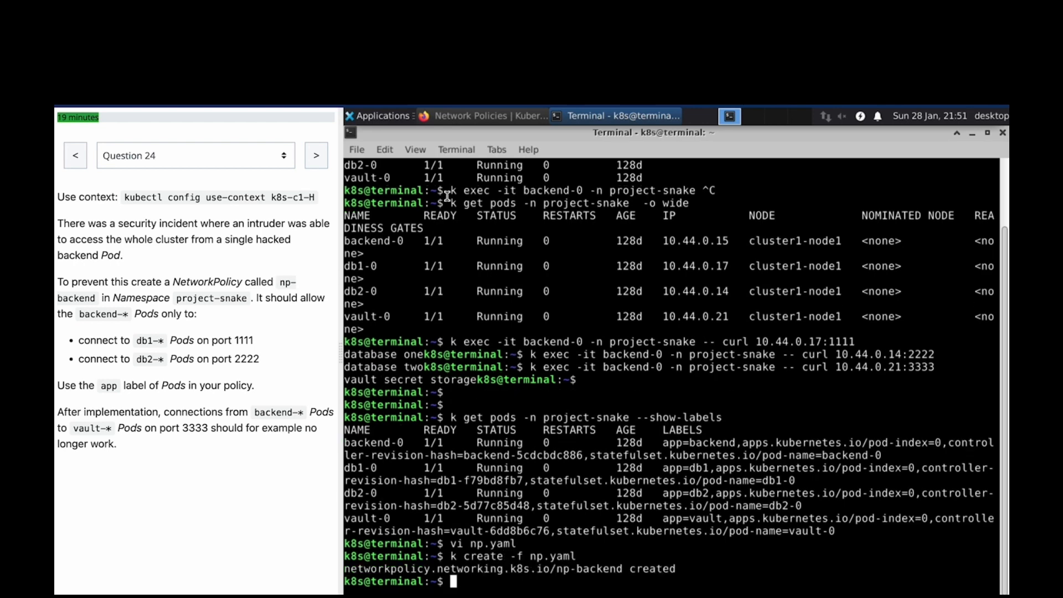
- Create np-backend from np.yaml and curl vault at 10.44.0.21:3333 from backend-0, which now hangs
type("k")
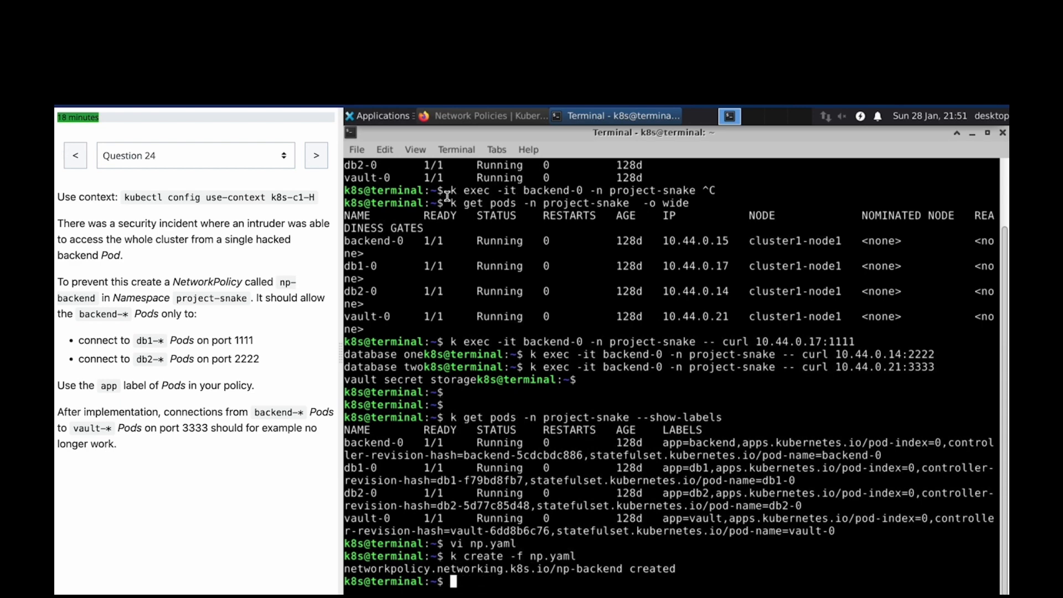
type("k get pods -n project-snake --show-labels")
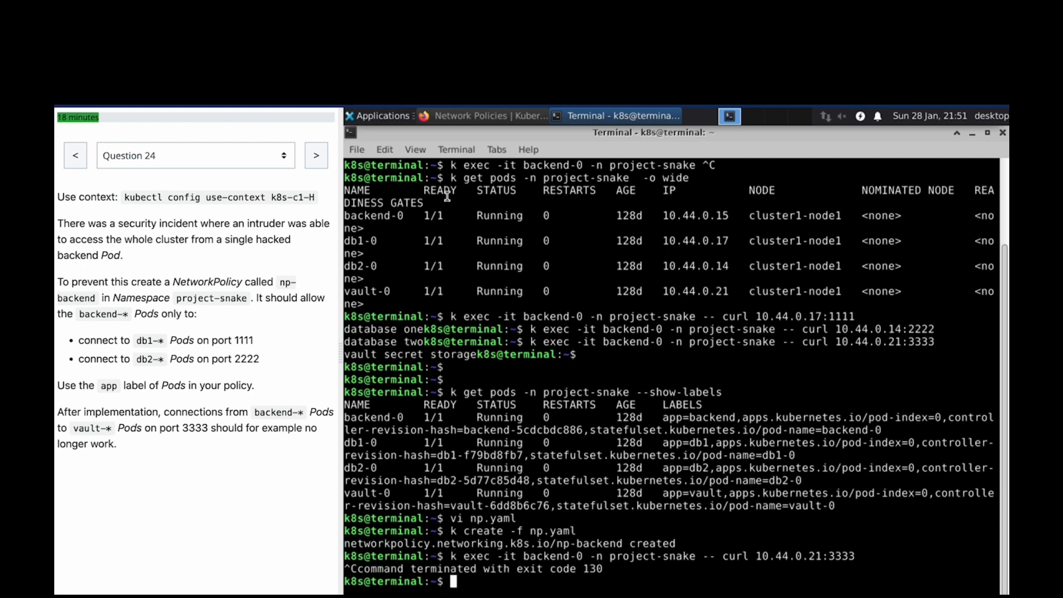
type("k exec -it backend-0 -n project-snake -- curl 10.44.0.21:3333")
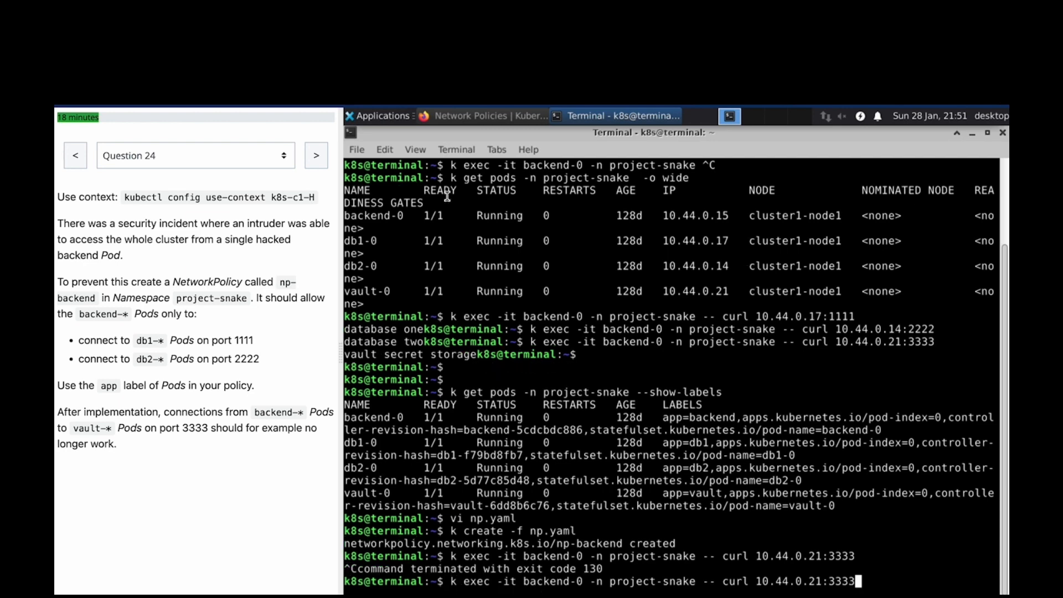
- Curl db2 on 2222 (still answers) and start the db1 test at 10.44.0.17
type("222")
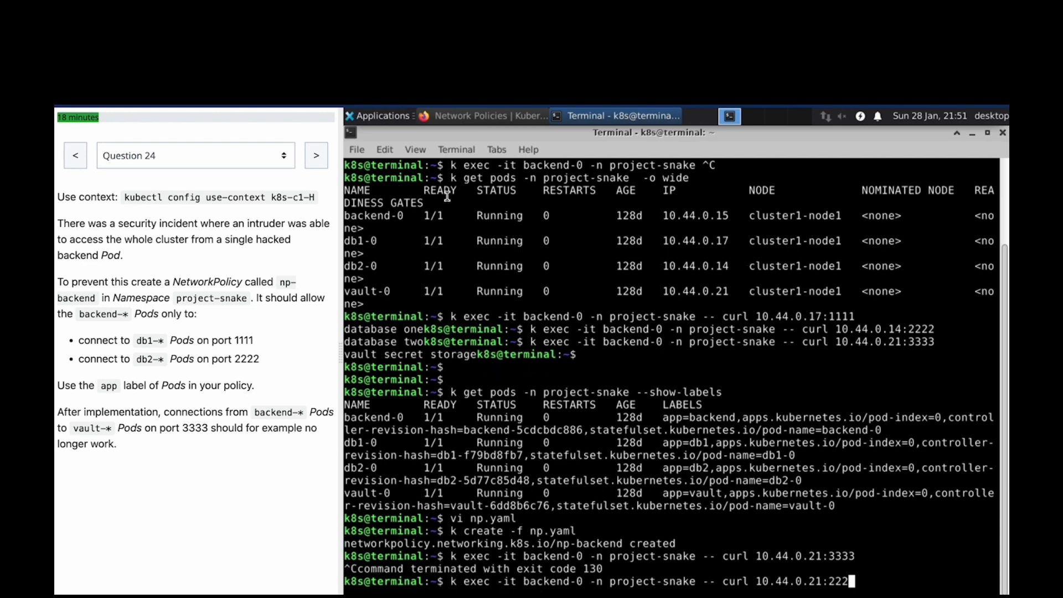
type("2")
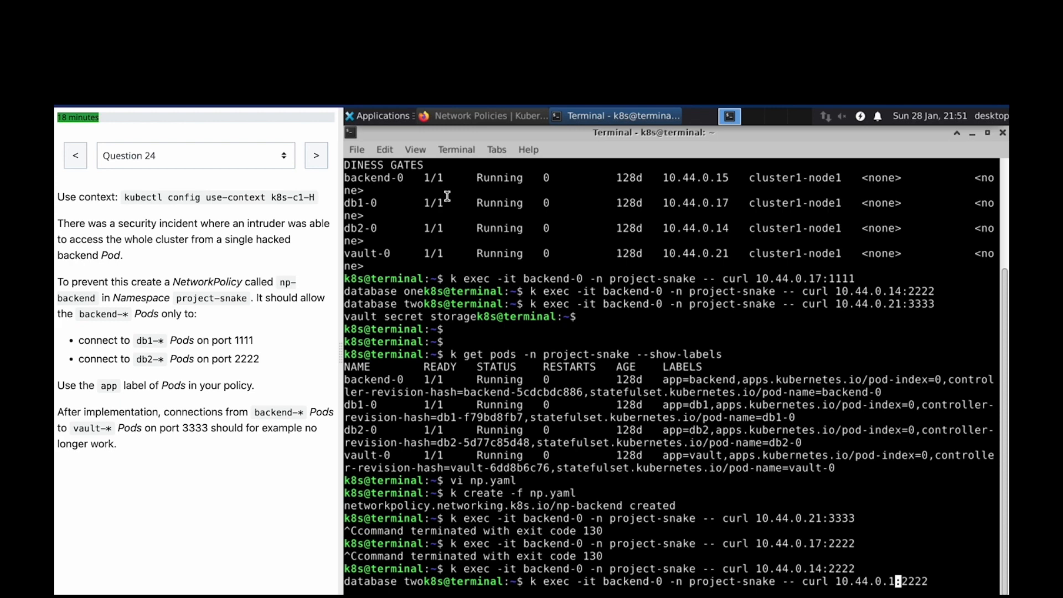
type("17")
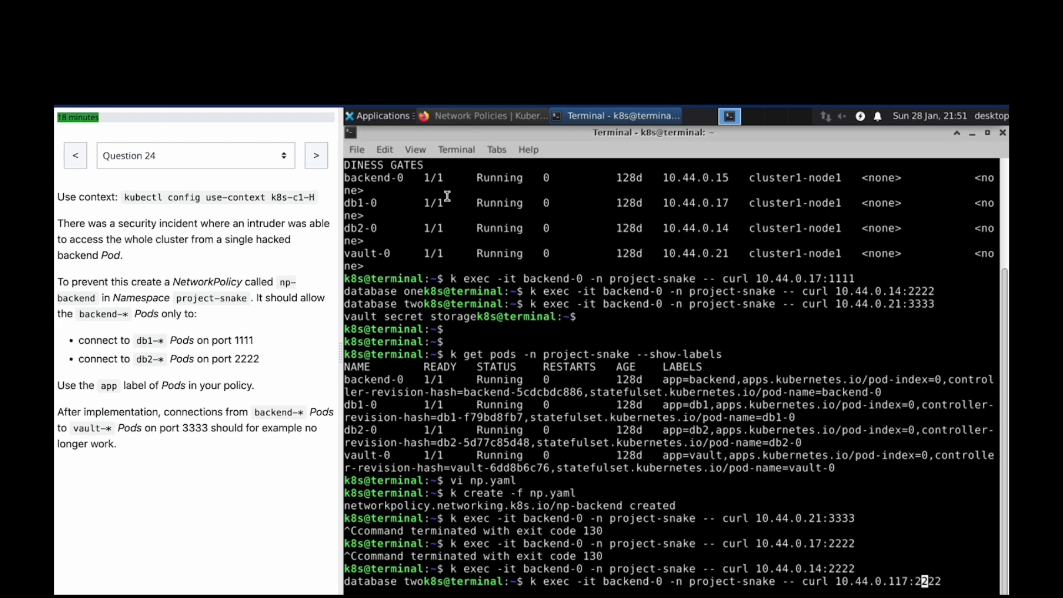